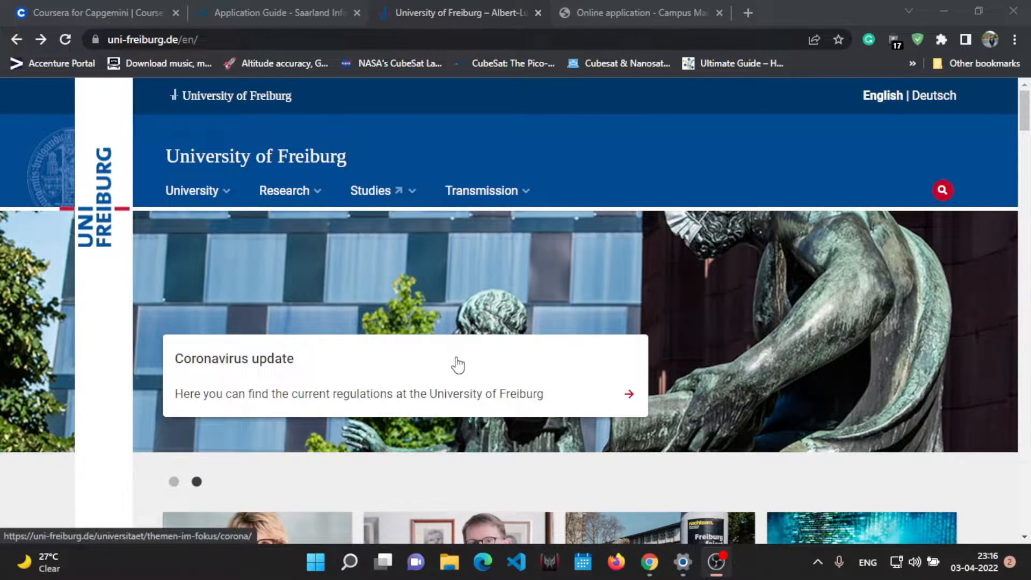
{"action": "mouse_move", "coordinate": [975, 481]}
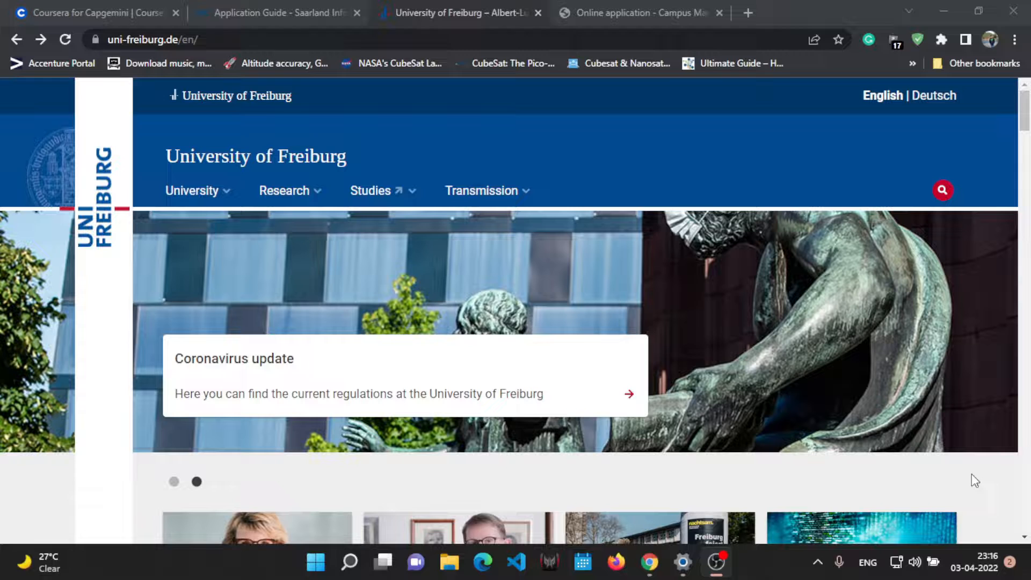
Scroll the programme overview and highlight the non-EU citizens application deadline
{"action": "scroll", "scroll_direction": "down", "scroll_amount": 3}
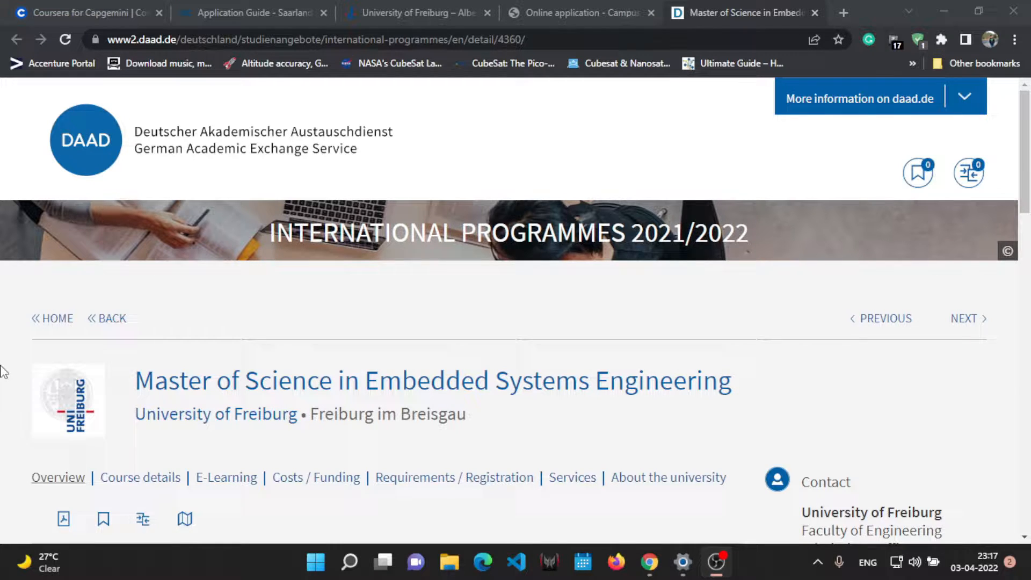
{"action": "scroll", "scroll_direction": "down", "scroll_amount": 3}
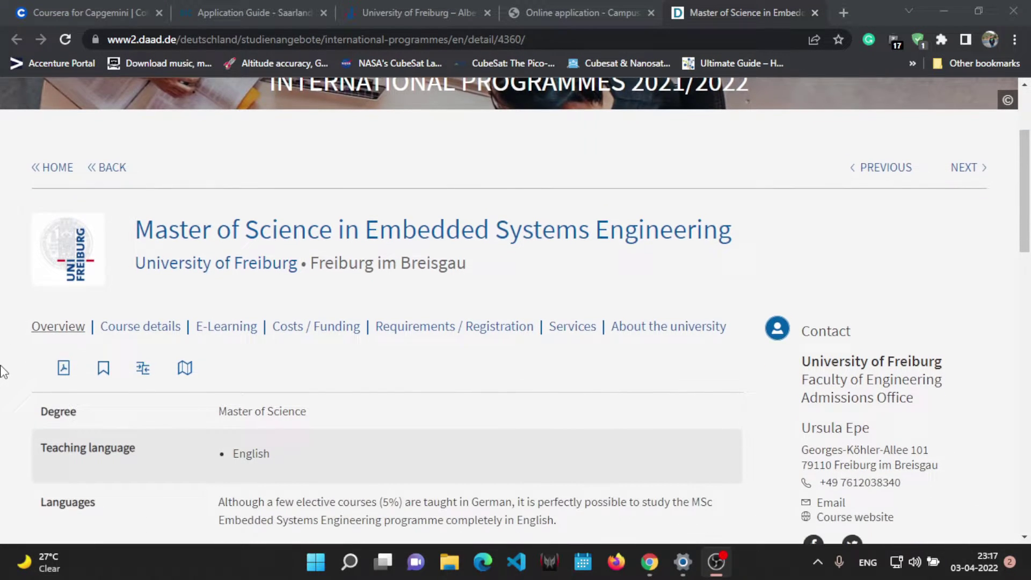
{"action": "scroll", "scroll_direction": "down", "scroll_amount": 3}
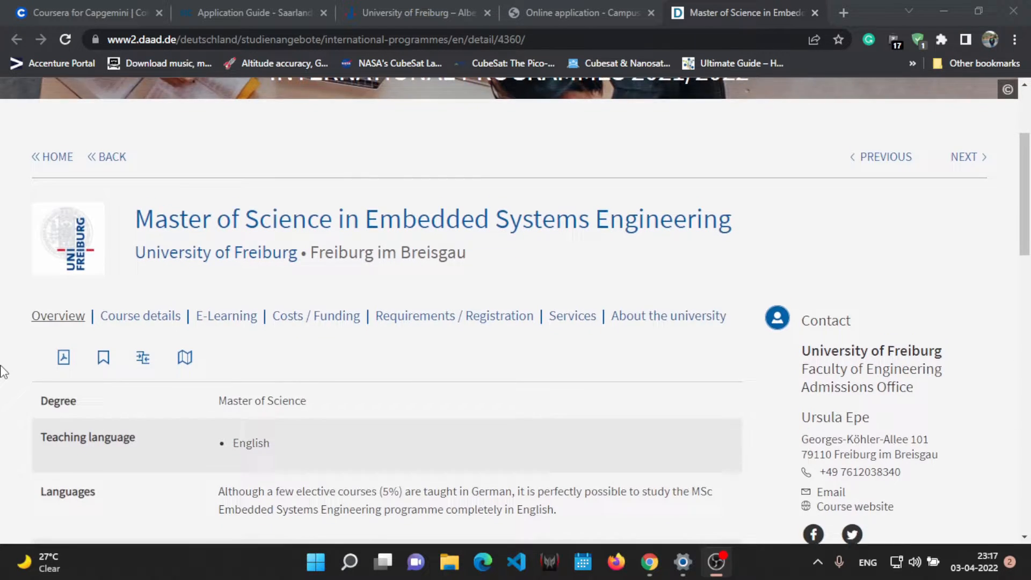
{"action": "scroll", "scroll_direction": "down", "scroll_amount": 3}
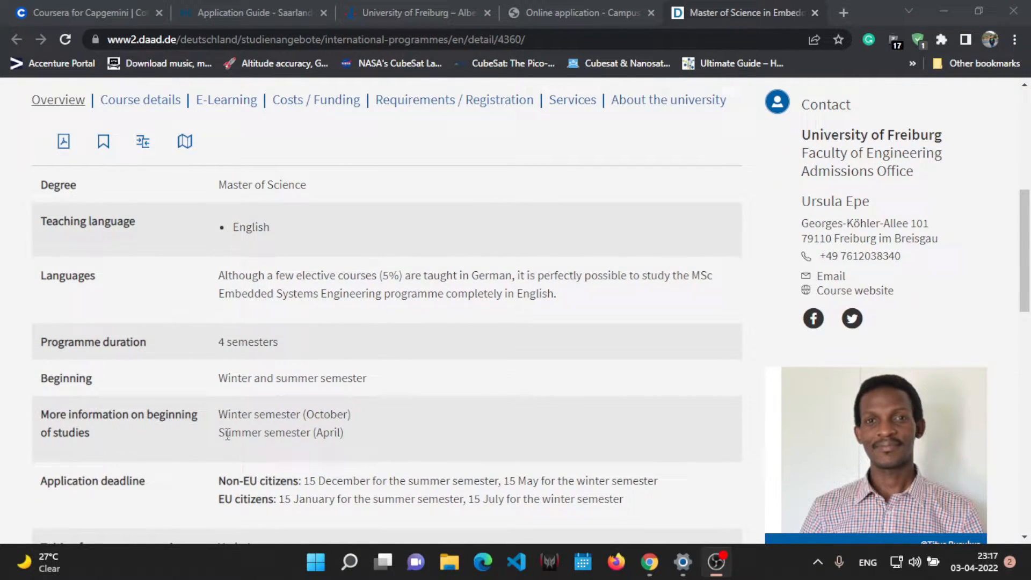
{"action": "mouse_move", "coordinate": [185, 409]}
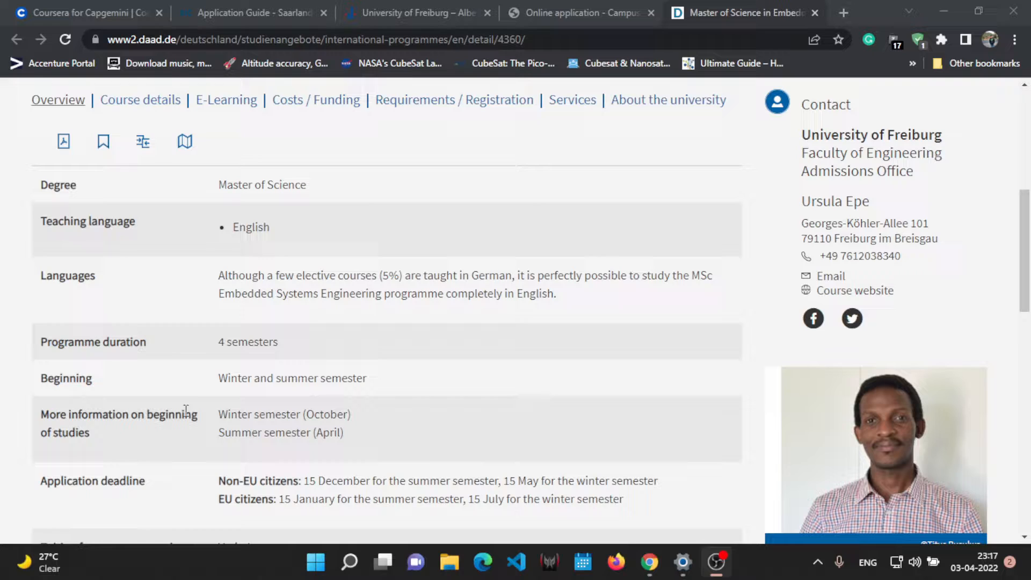
{"action": "mouse_move", "coordinate": [193, 470]}
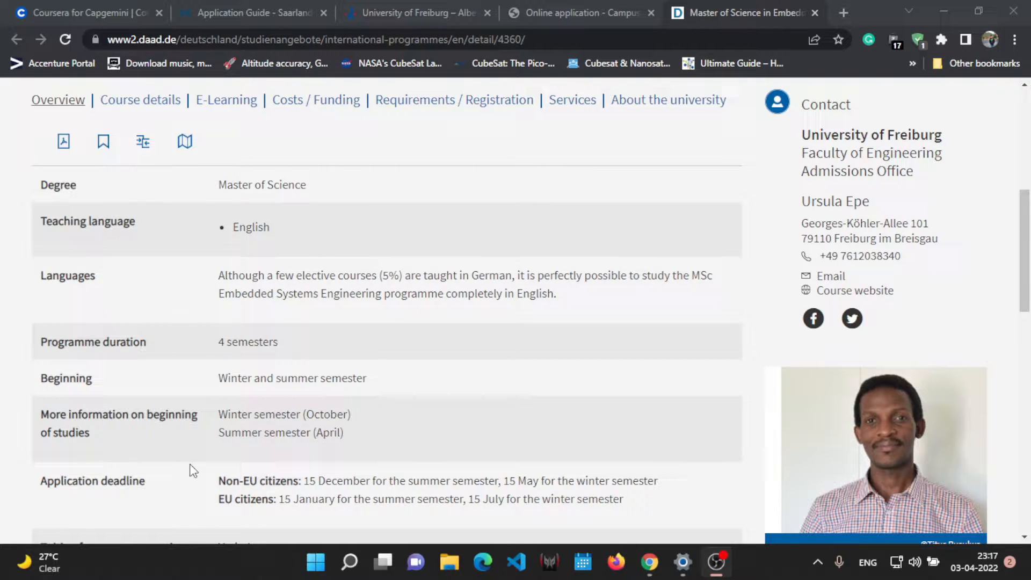
{"action": "scroll", "scroll_direction": "down", "scroll_amount": 3}
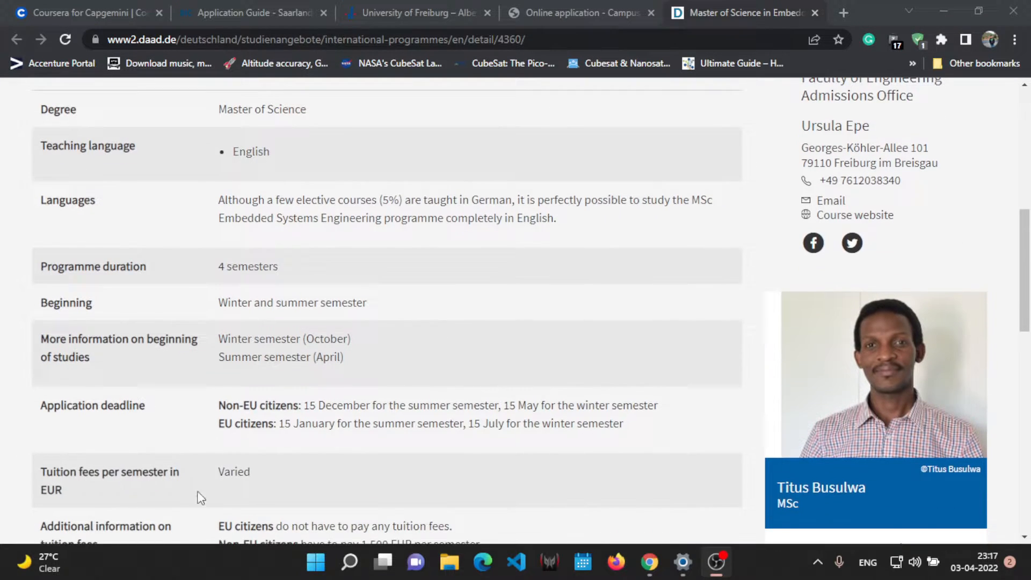
{"action": "left_click_drag", "start_coordinate": [219, 405], "coordinate": [400, 405]}
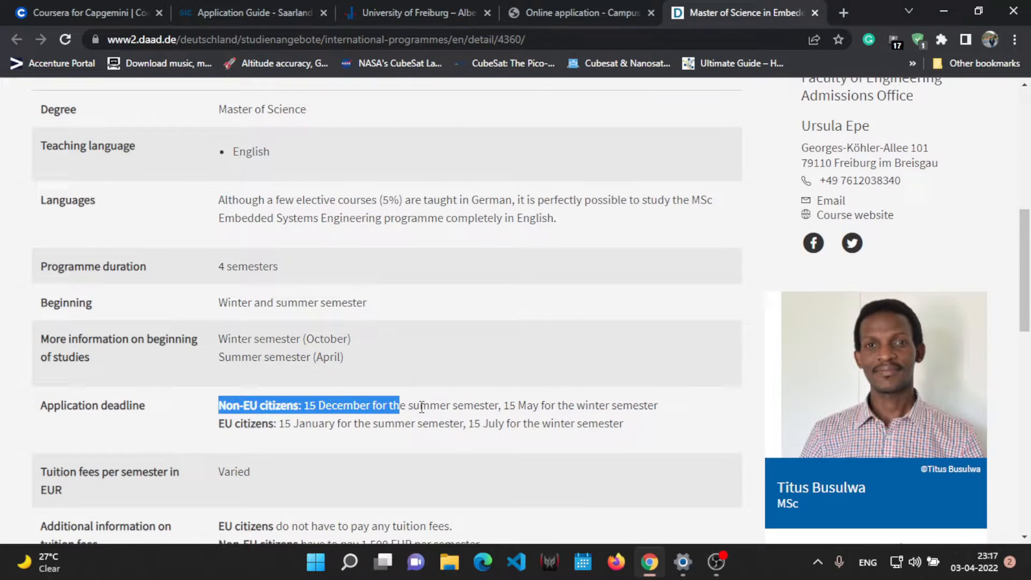
{"action": "left_click_drag", "start_coordinate": [398, 405], "coordinate": [657, 405]}
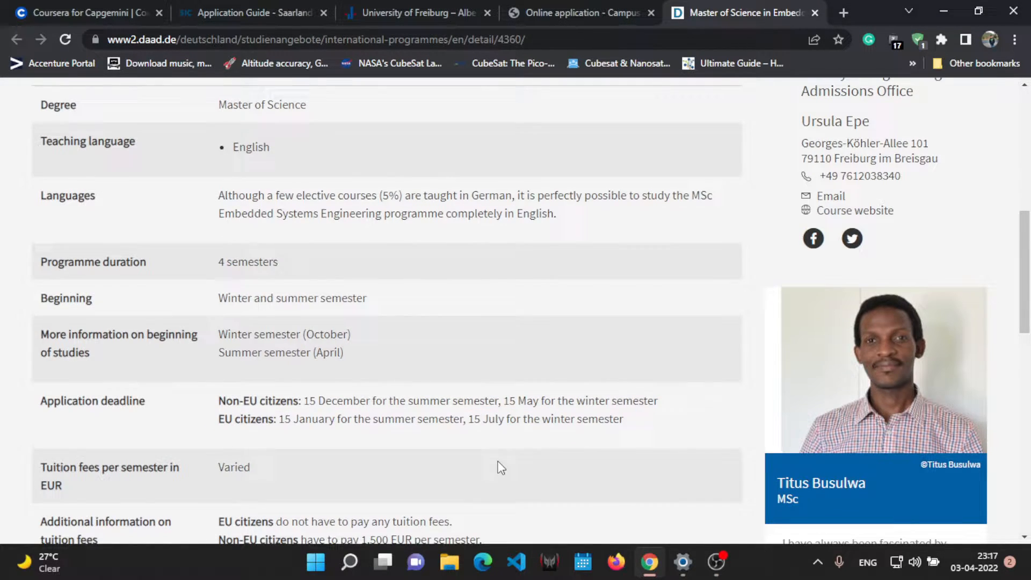
{"action": "scroll", "scroll_direction": "down", "scroll_amount": 3}
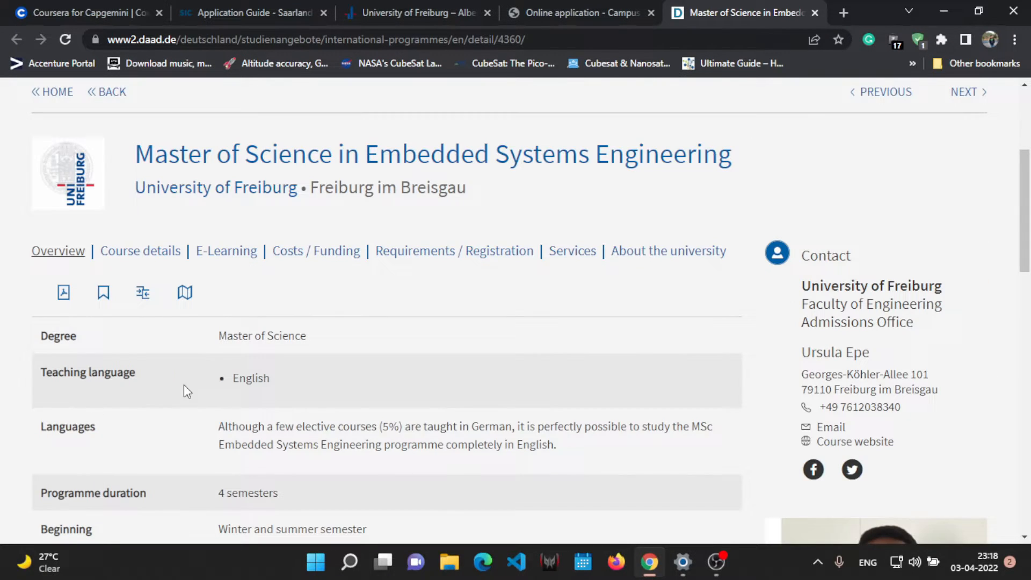
Read through the Course details, then move on to Costs / Funding
{"action": "left_click", "coordinate": [140, 251]}
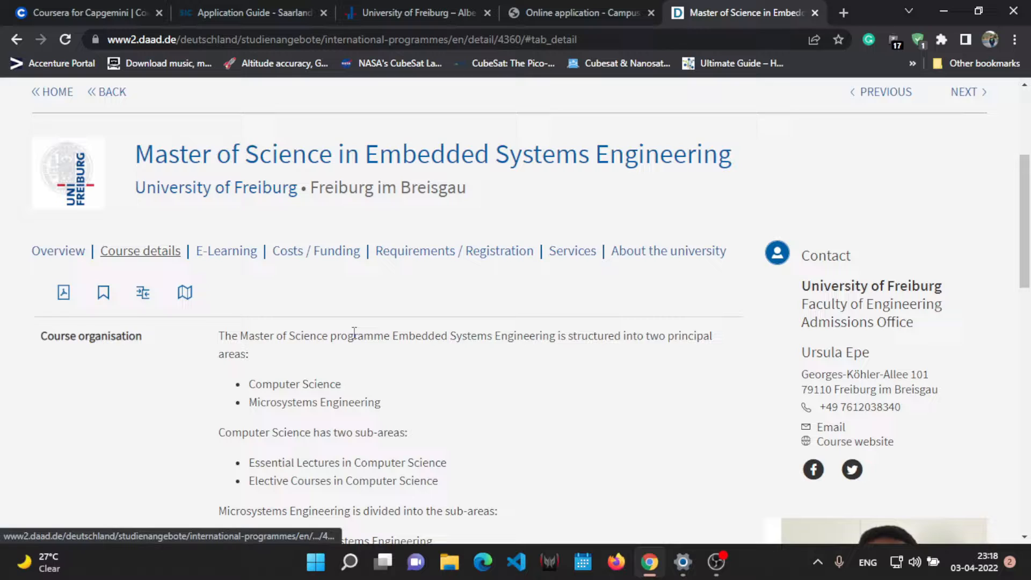
{"action": "scroll", "scroll_direction": "down", "scroll_amount": 3}
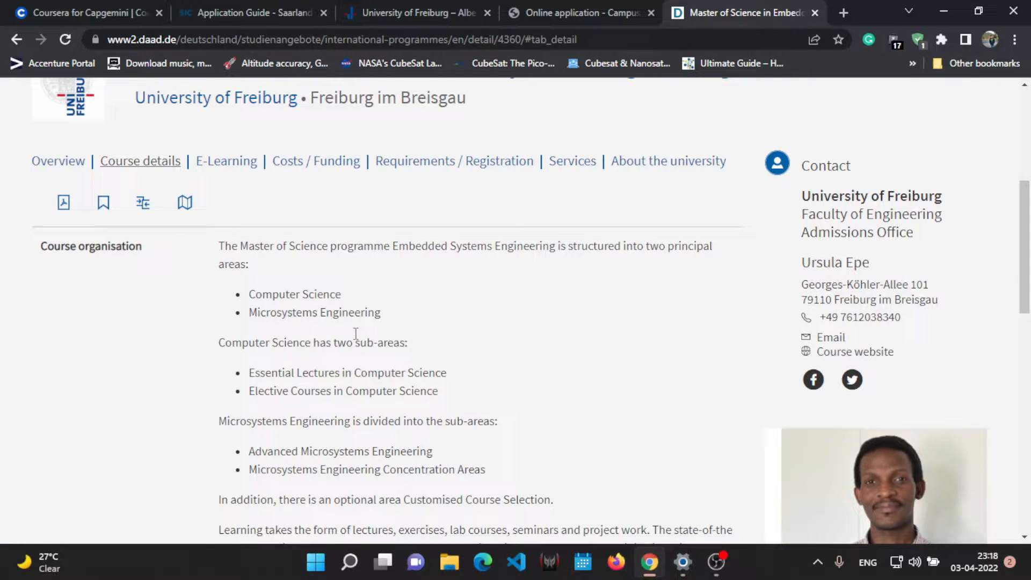
{"action": "scroll", "scroll_direction": "down", "scroll_amount": 3}
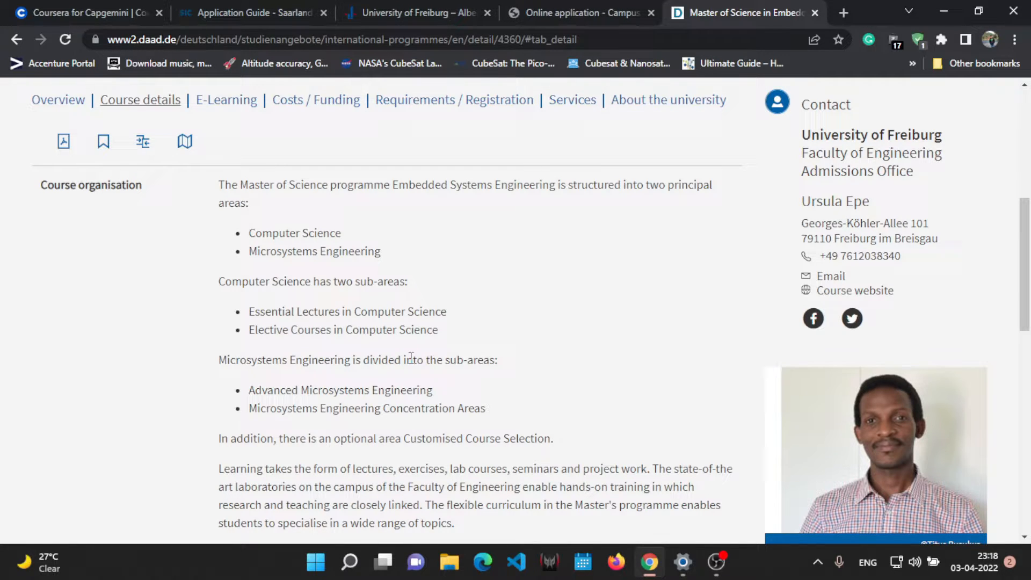
{"action": "mouse_move", "coordinate": [105, 329]}
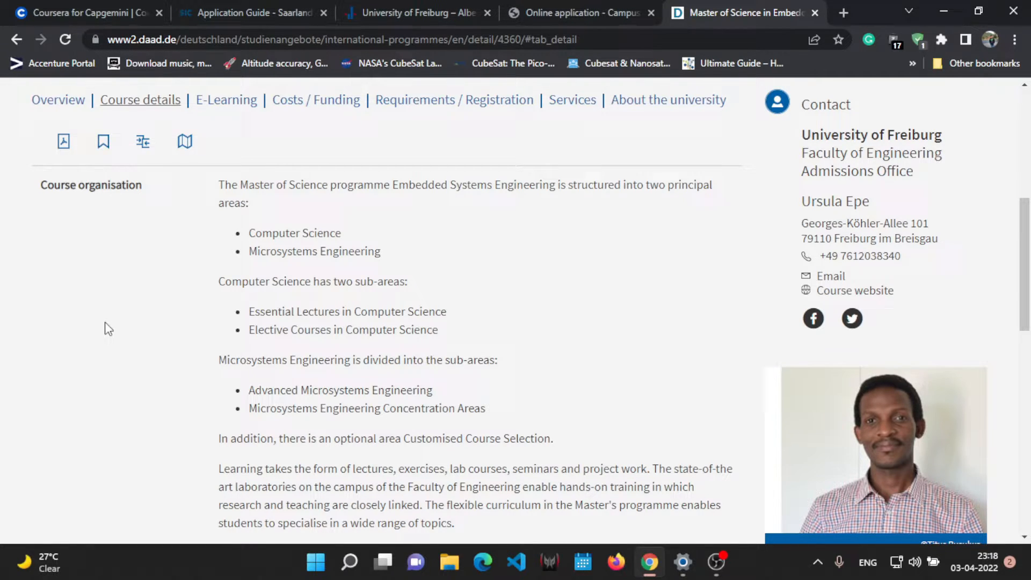
{"action": "left_click", "coordinate": [316, 100]}
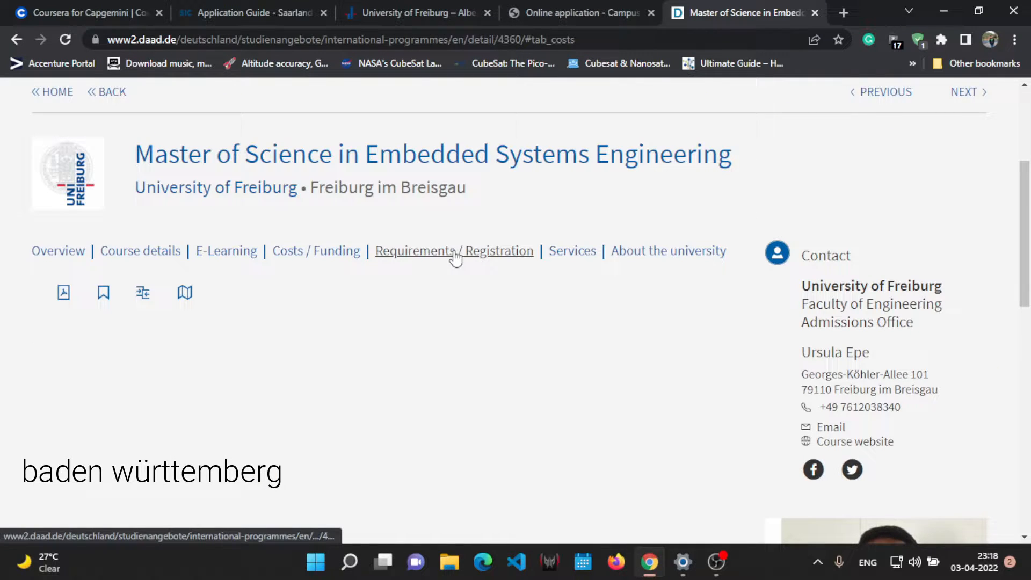
Review the Embedded Systems Engineering requirements and deadlines, then start the online application
{"action": "left_click", "coordinate": [454, 251]}
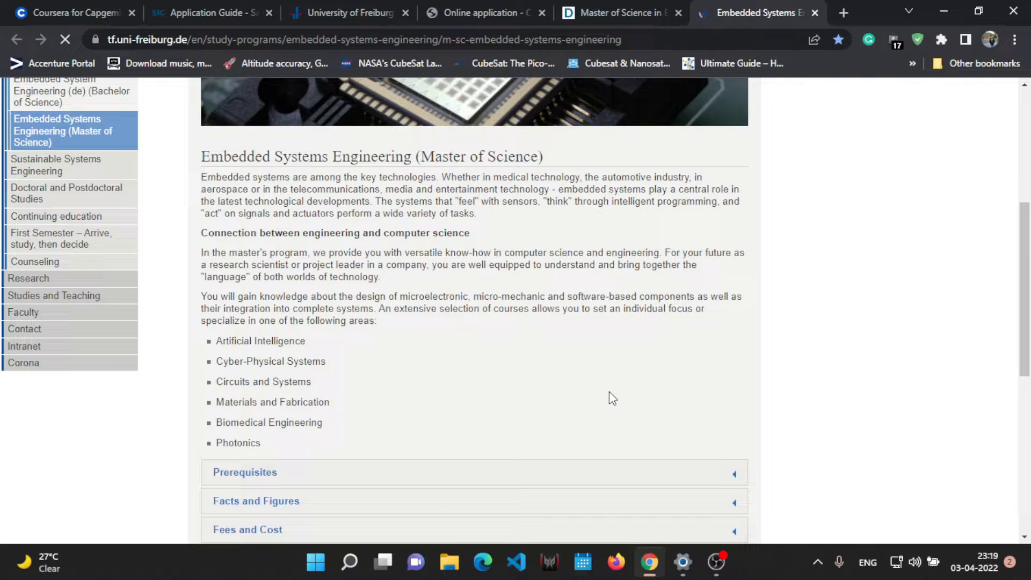
{"action": "scroll", "scroll_direction": "down", "scroll_amount": 3}
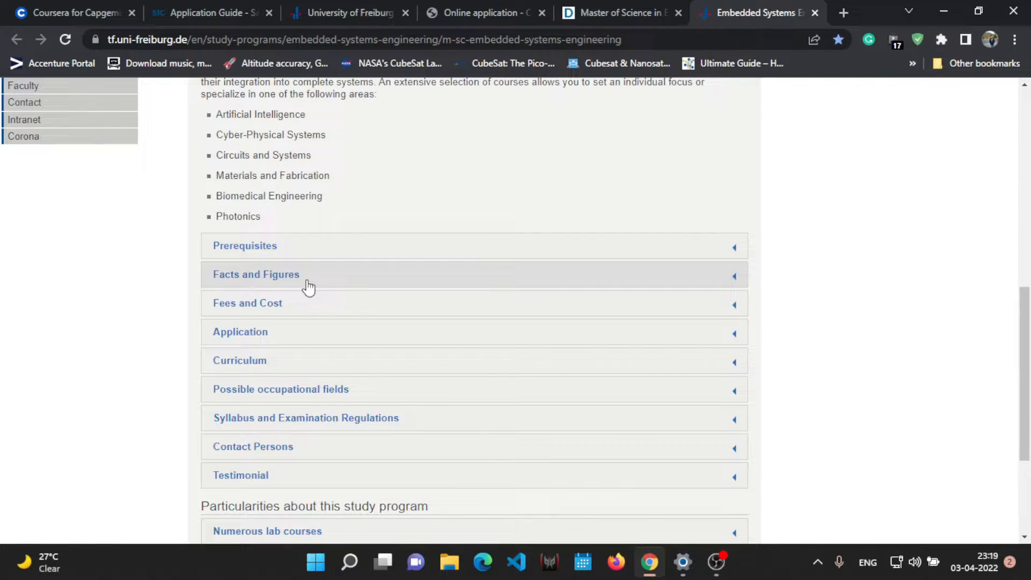
{"action": "scroll", "scroll_direction": "down", "scroll_amount": 3}
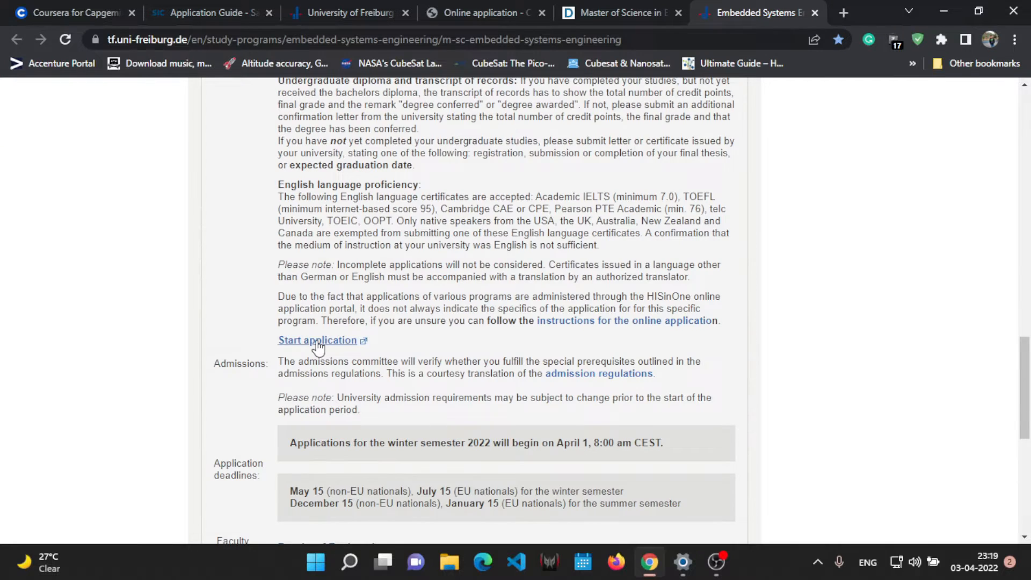
{"action": "left_click", "coordinate": [318, 340]}
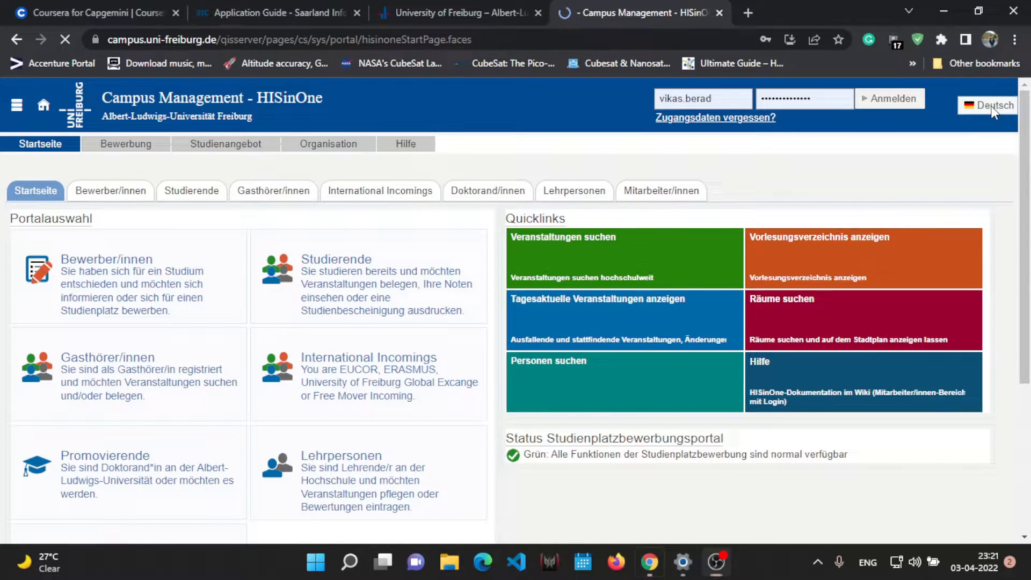
Switch the HISinOne portal language to English and enter the Applicants portal
{"action": "left_click", "coordinate": [992, 105]}
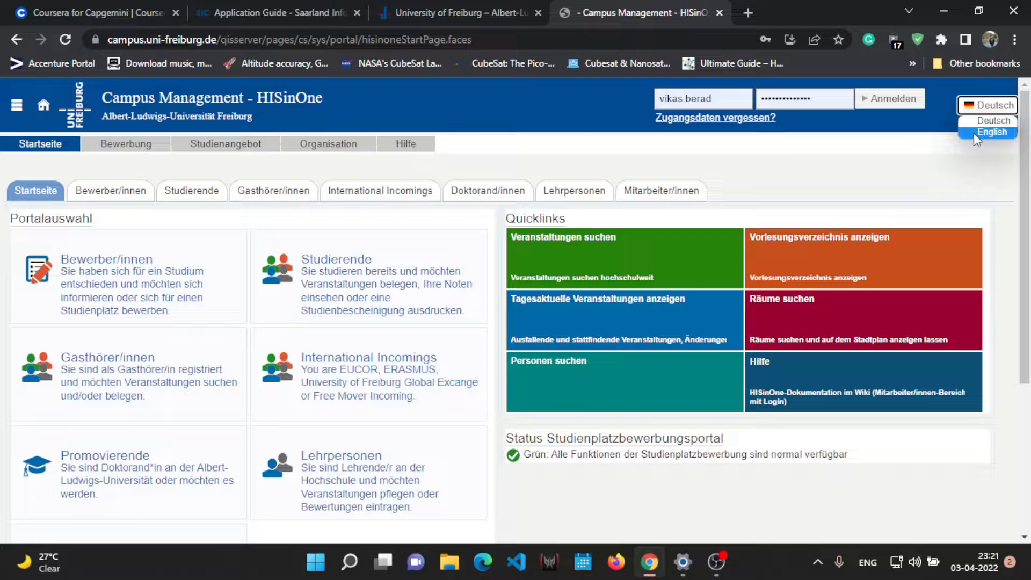
{"action": "left_click", "coordinate": [994, 132]}
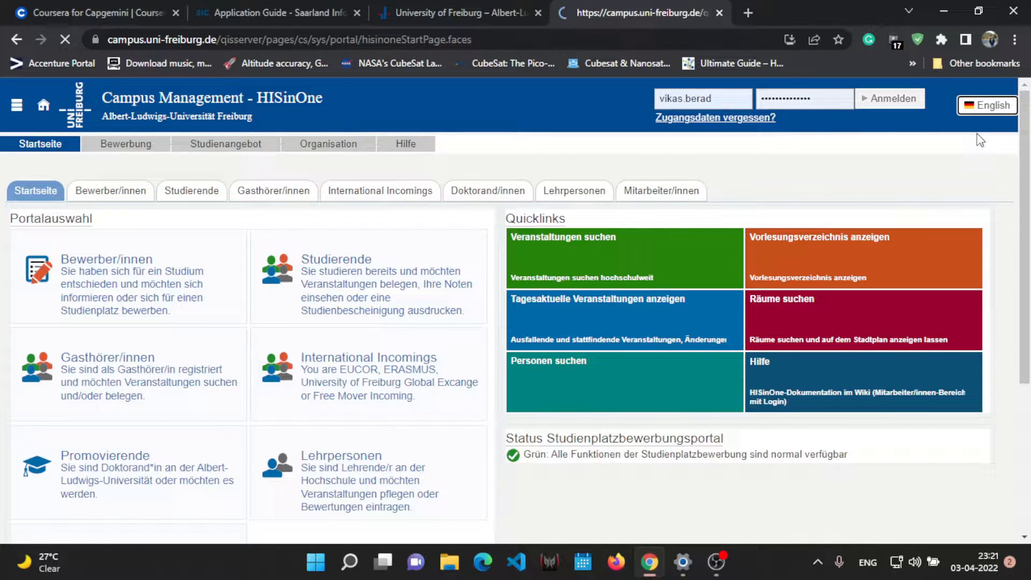
{"action": "left_click", "coordinate": [988, 105]}
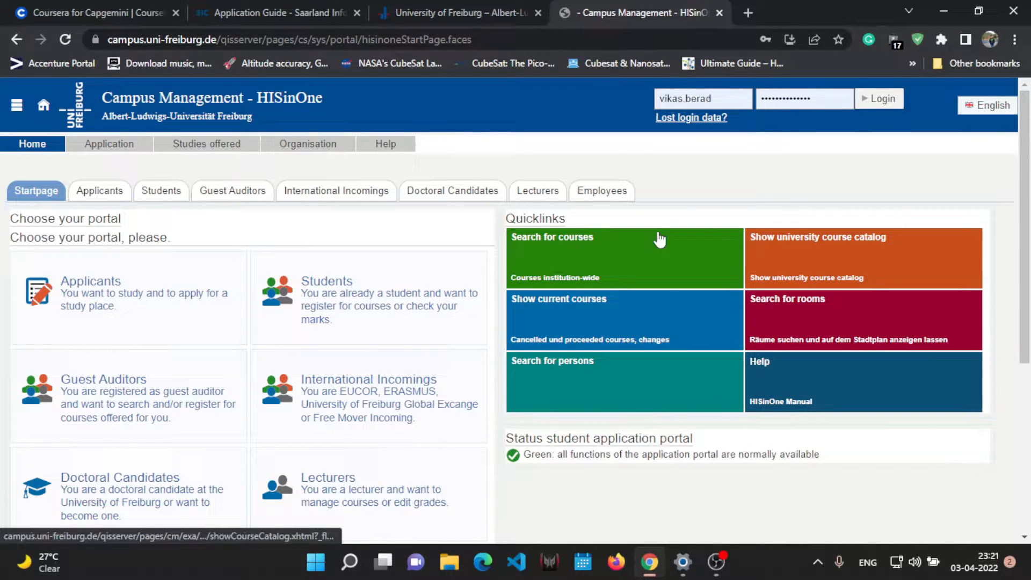
{"action": "mouse_move", "coordinate": [103, 307]}
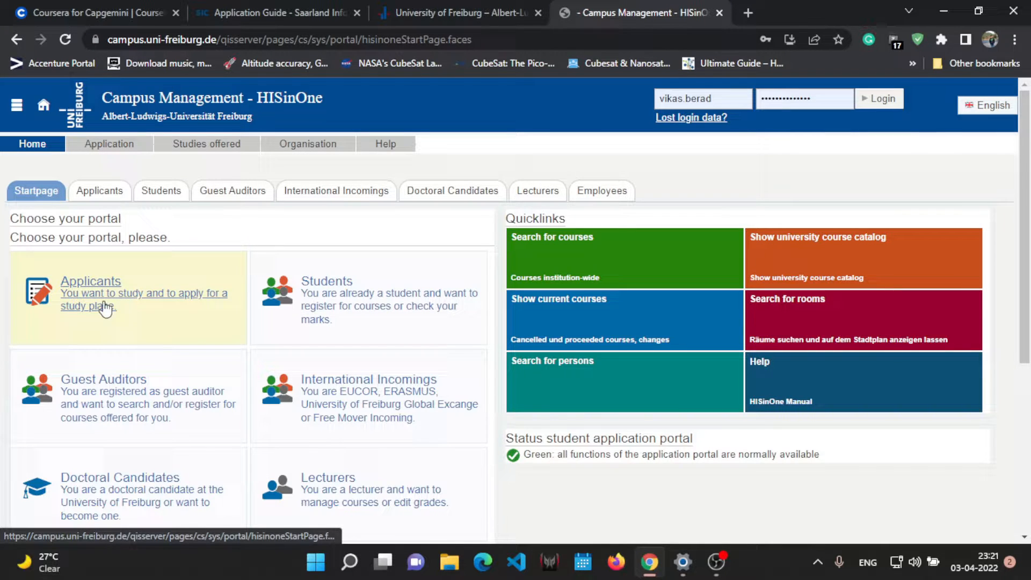
{"action": "left_click", "coordinate": [90, 281]}
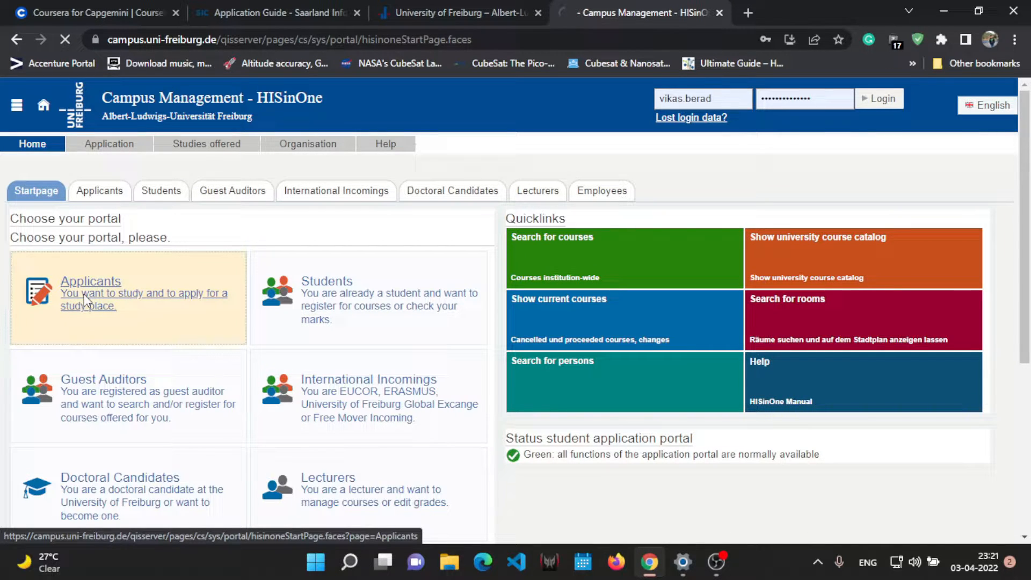
{"action": "left_click", "coordinate": [91, 281]}
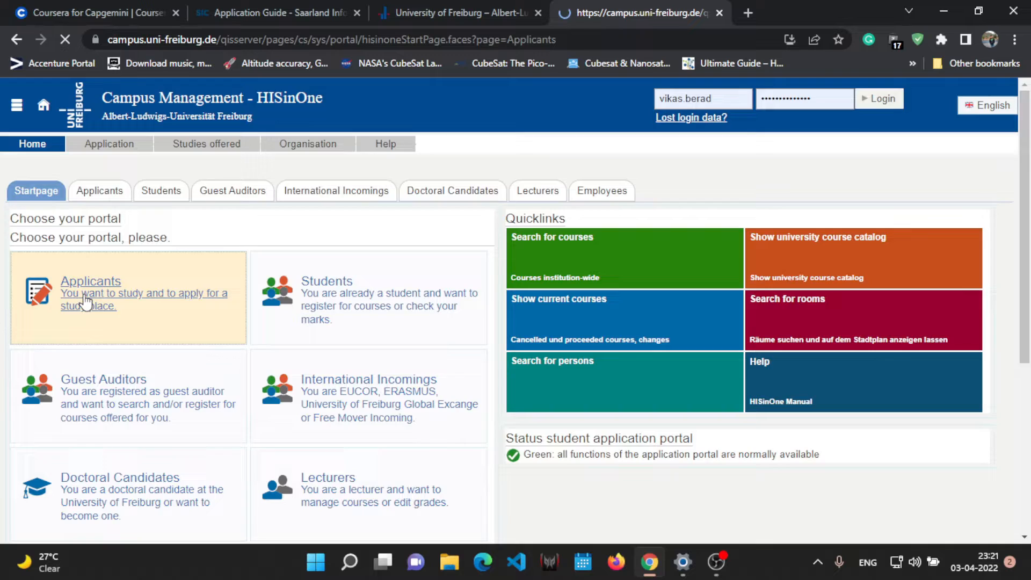
Enter username 'vikas.berad' and begin self-registration, reading the existing-account notice
{"action": "left_click", "coordinate": [91, 281]}
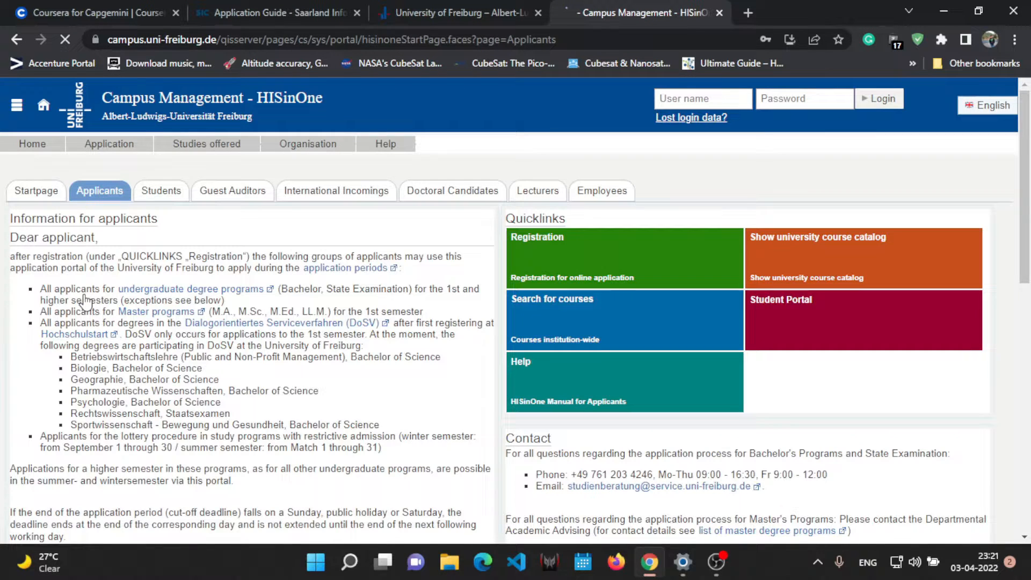
{"action": "type", "text": "vikas.berad"}
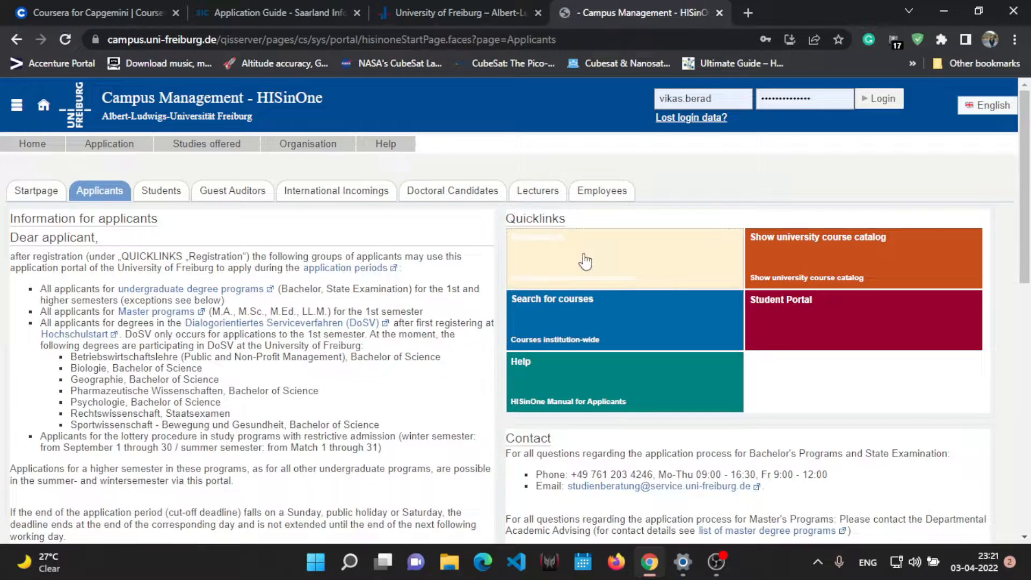
{"action": "mouse_move", "coordinate": [645, 262]}
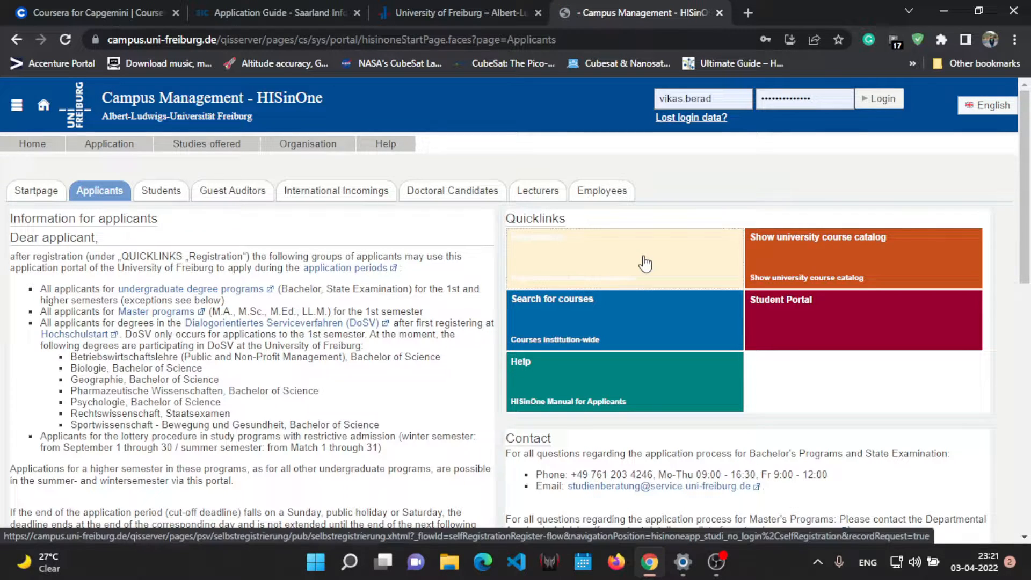
{"action": "left_click", "coordinate": [645, 260]}
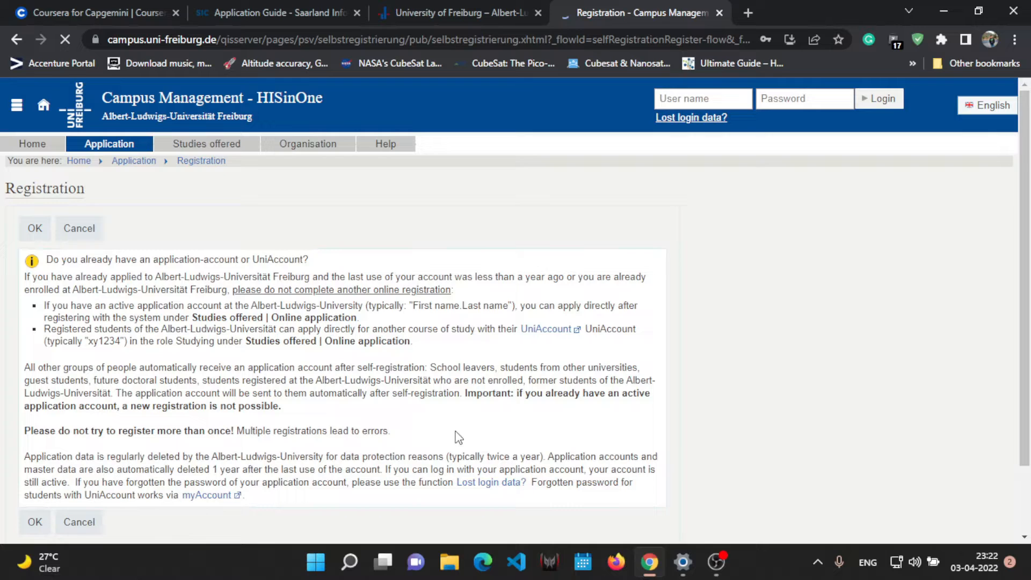
{"action": "type", "text": "vikas.berad"}
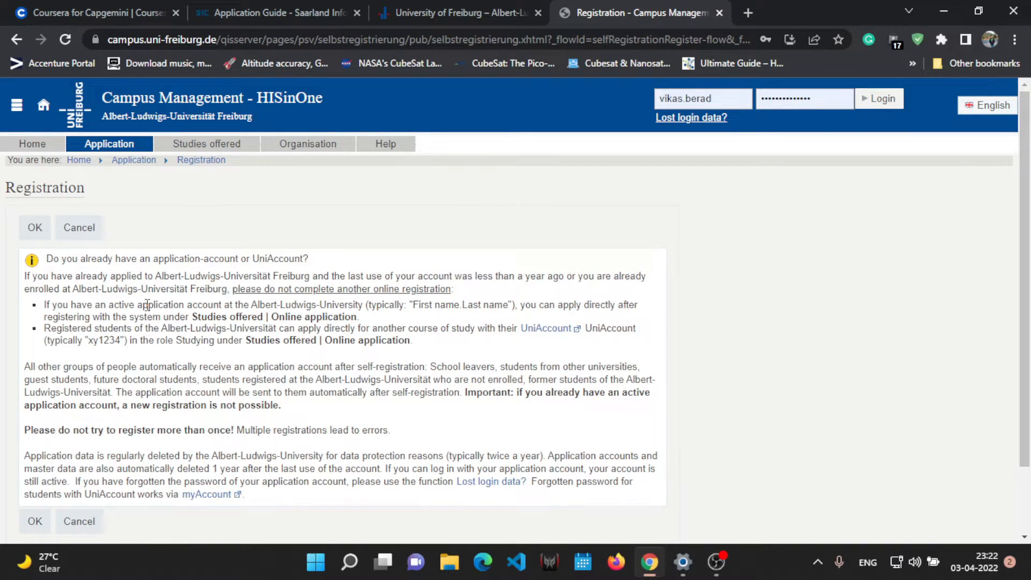
{"action": "scroll", "scroll_direction": "down", "scroll_amount": 3}
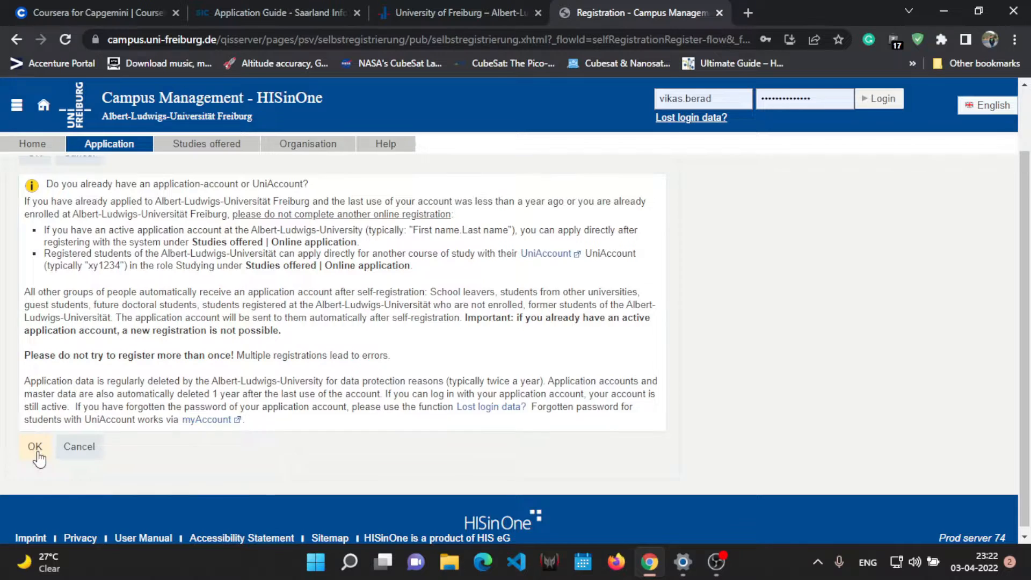
{"action": "left_click", "coordinate": [35, 447]}
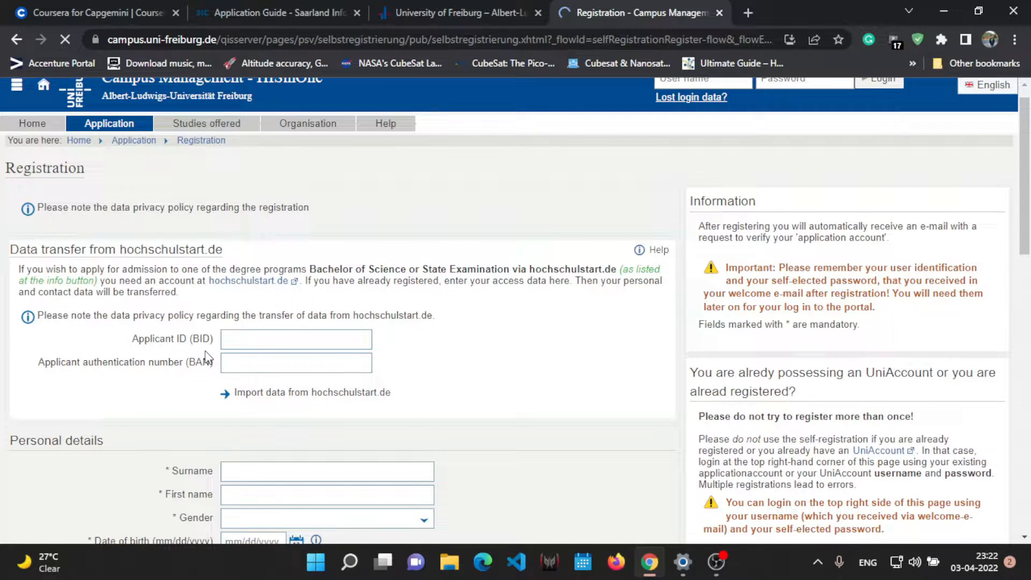
{"action": "scroll", "scroll_direction": "down", "scroll_amount": 3}
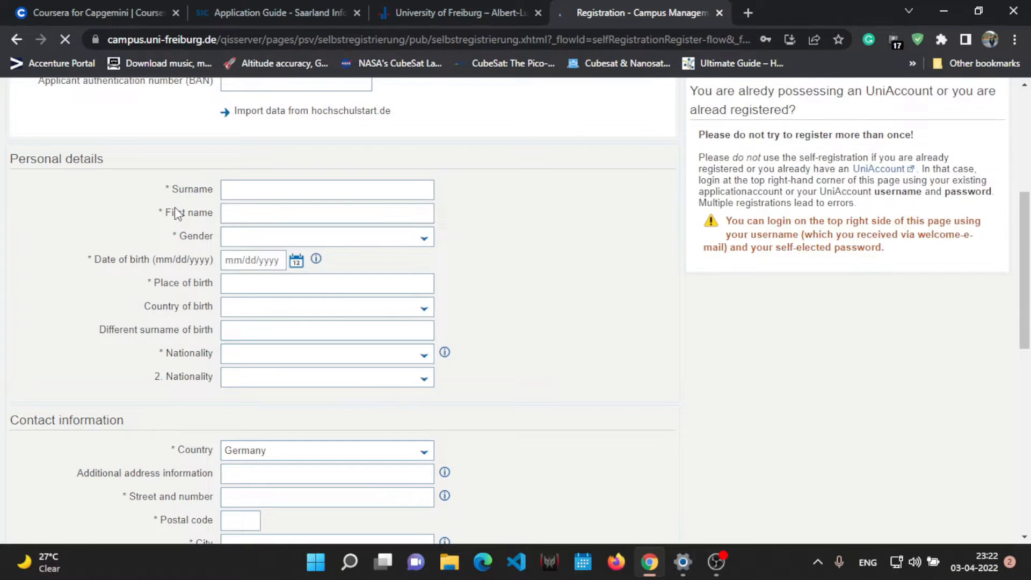
{"action": "scroll", "scroll_direction": "up", "scroll_amount": 3}
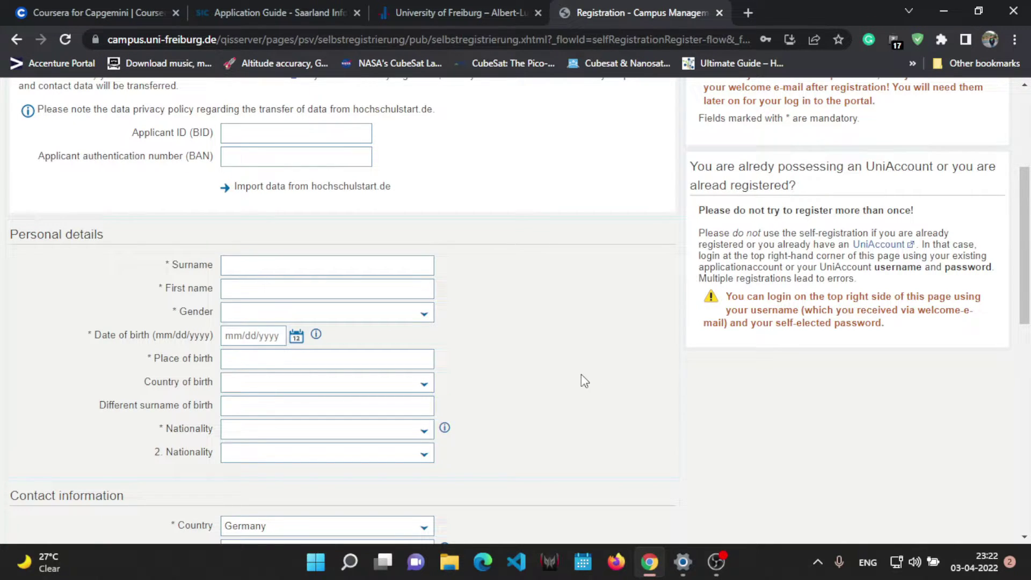
{"action": "scroll", "scroll_direction": "down", "scroll_amount": 3}
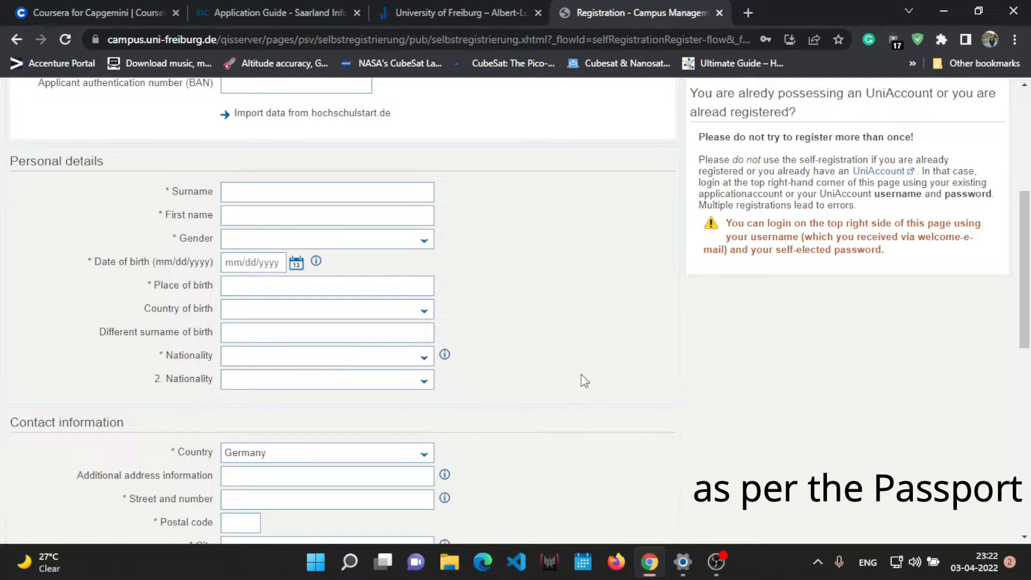
{"action": "scroll", "scroll_direction": "down", "scroll_amount": 3}
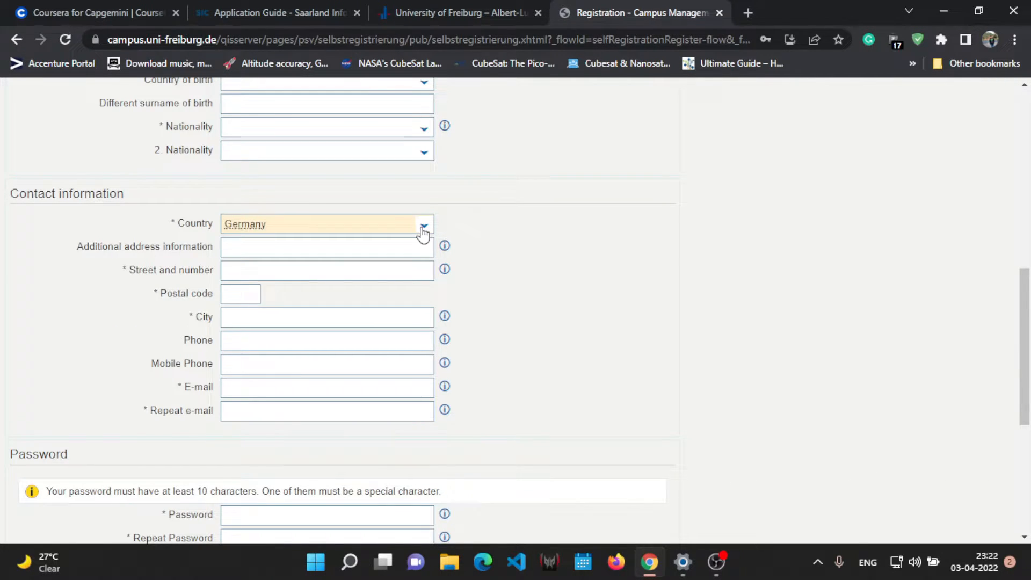
{"action": "left_click", "coordinate": [422, 225]}
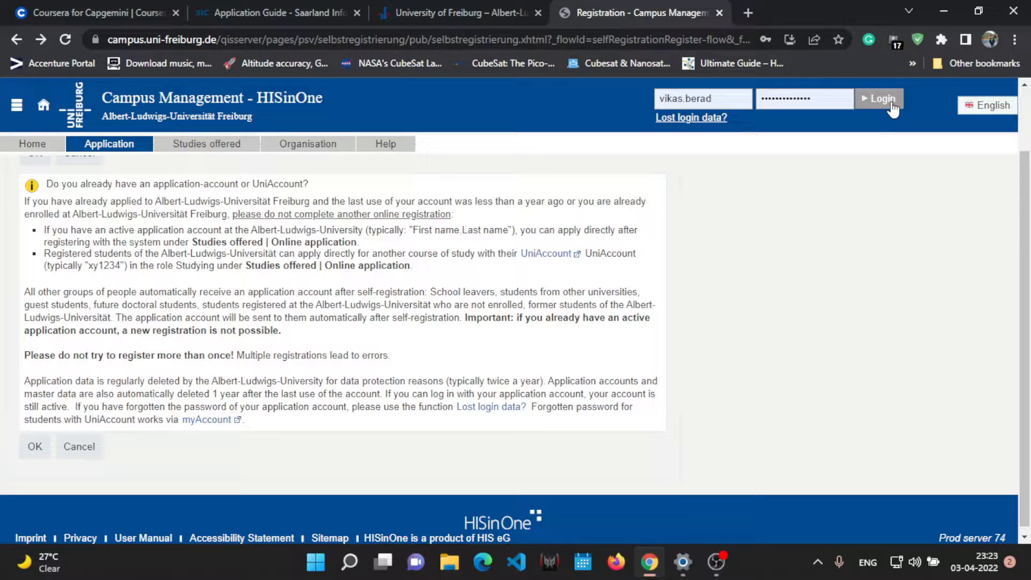
Log in and open the existing Embedded Systems Engineering application
{"action": "left_click", "coordinate": [880, 98]}
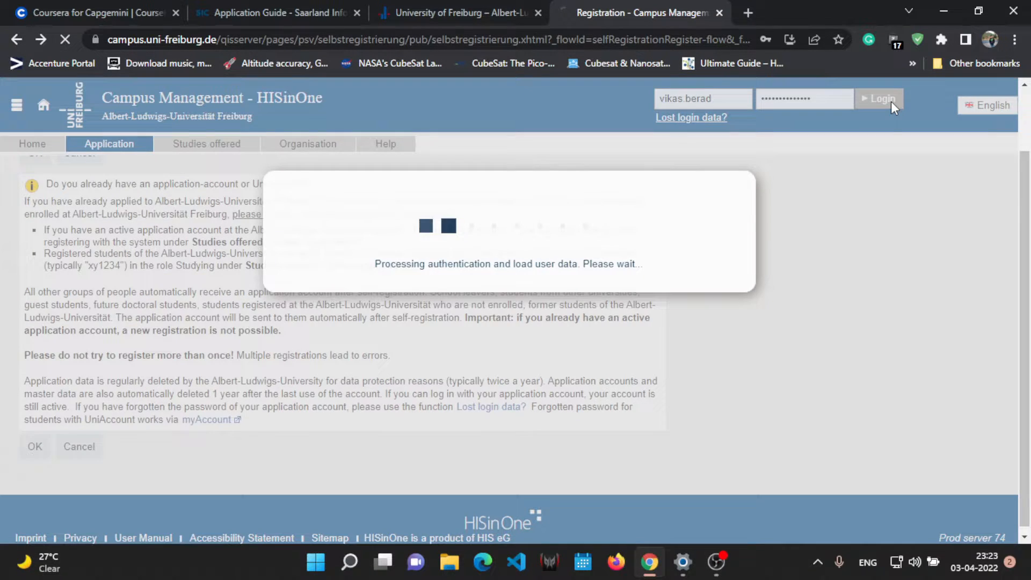
{"action": "left_click", "coordinate": [879, 98]}
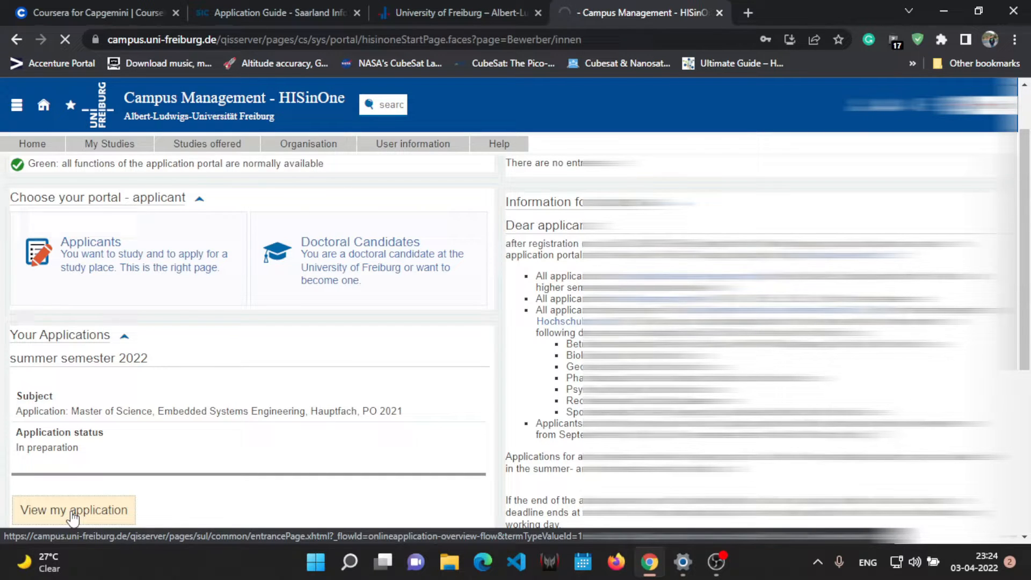
{"action": "left_click", "coordinate": [74, 510]}
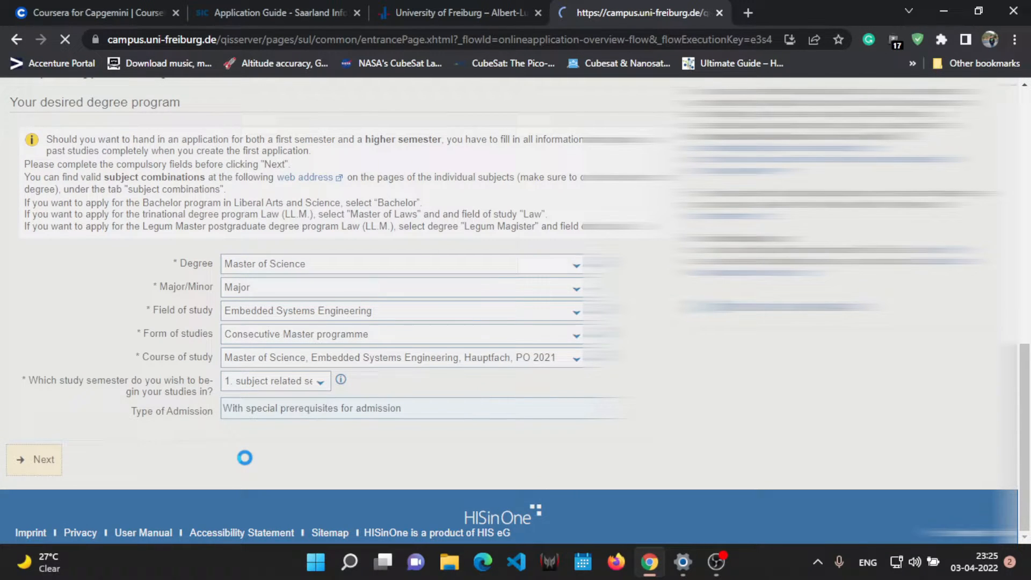
Advance past the desired degree program and previous university studies pages
{"action": "left_click", "coordinate": [34, 459]}
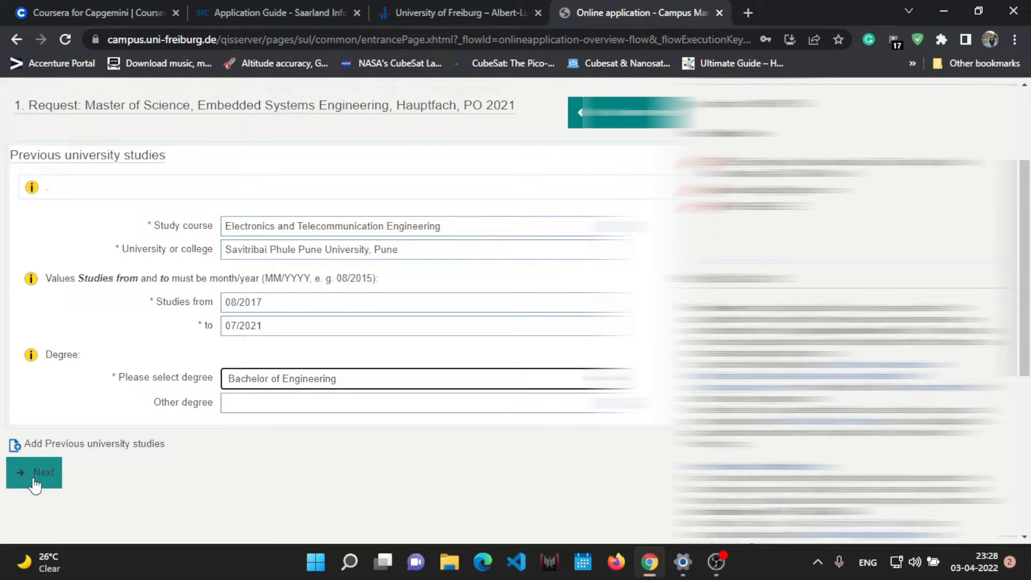
{"action": "left_click", "coordinate": [34, 473]}
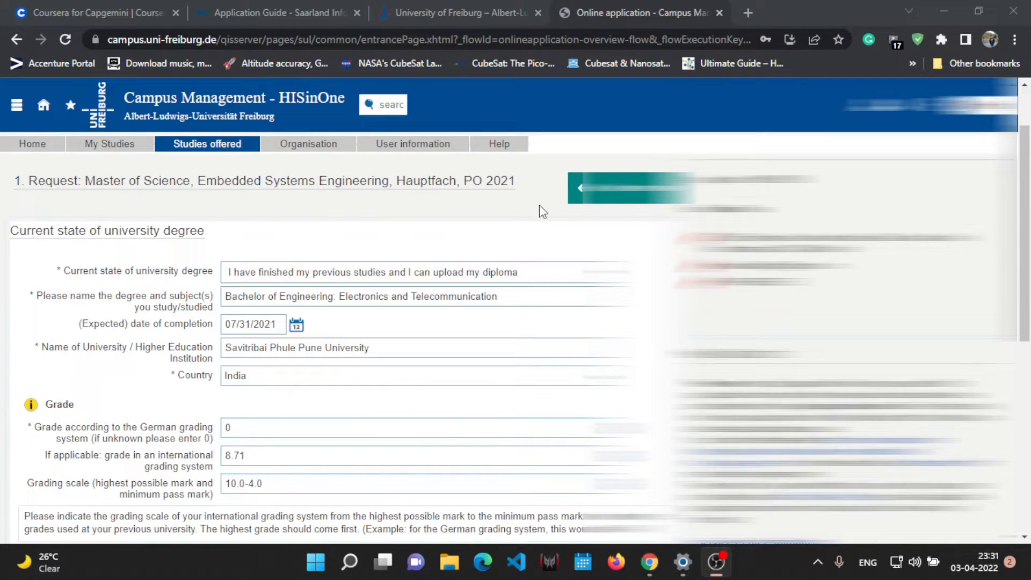
Keep degree status as finished with diploma, upload the transcript of records, and submit
{"action": "left_click", "coordinate": [415, 272]}
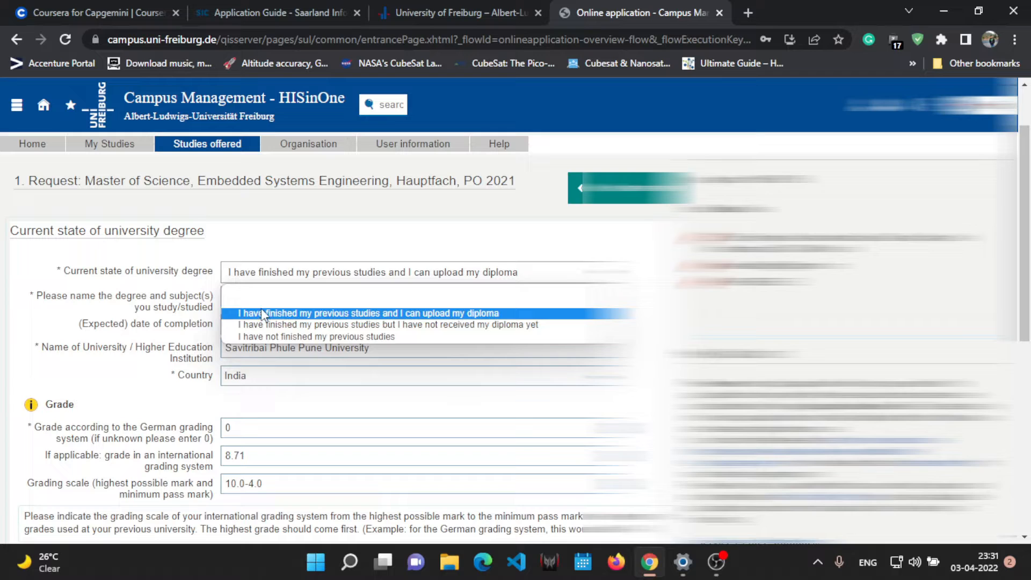
{"action": "mouse_move", "coordinate": [512, 315]}
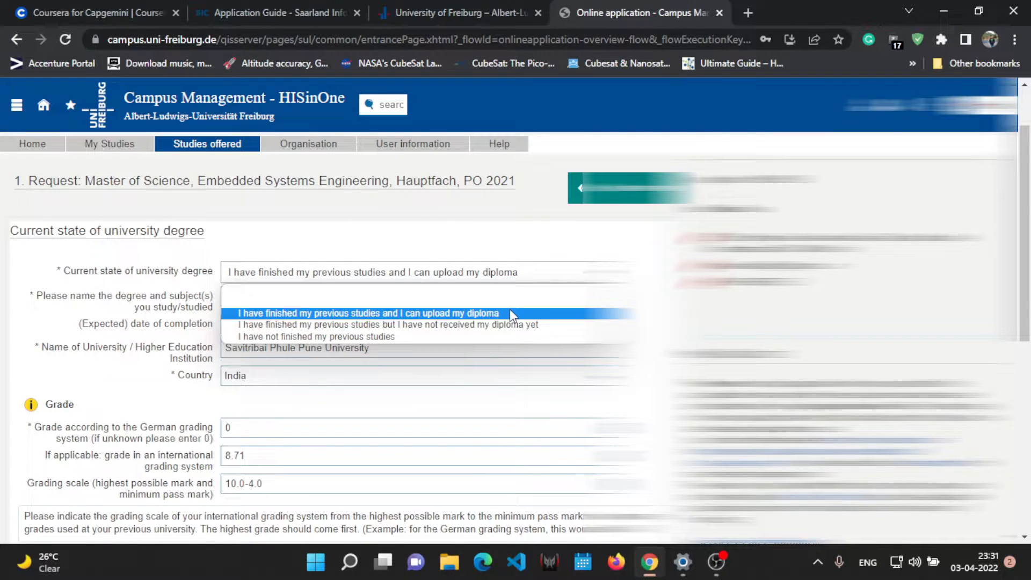
{"action": "left_click", "coordinate": [367, 313]}
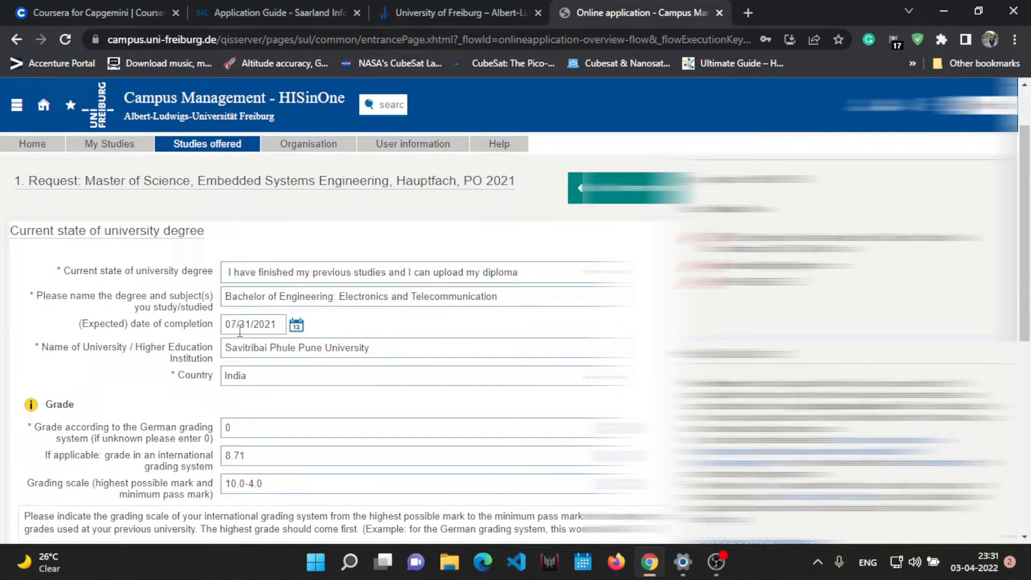
{"action": "scroll", "scroll_direction": "down", "scroll_amount": 3}
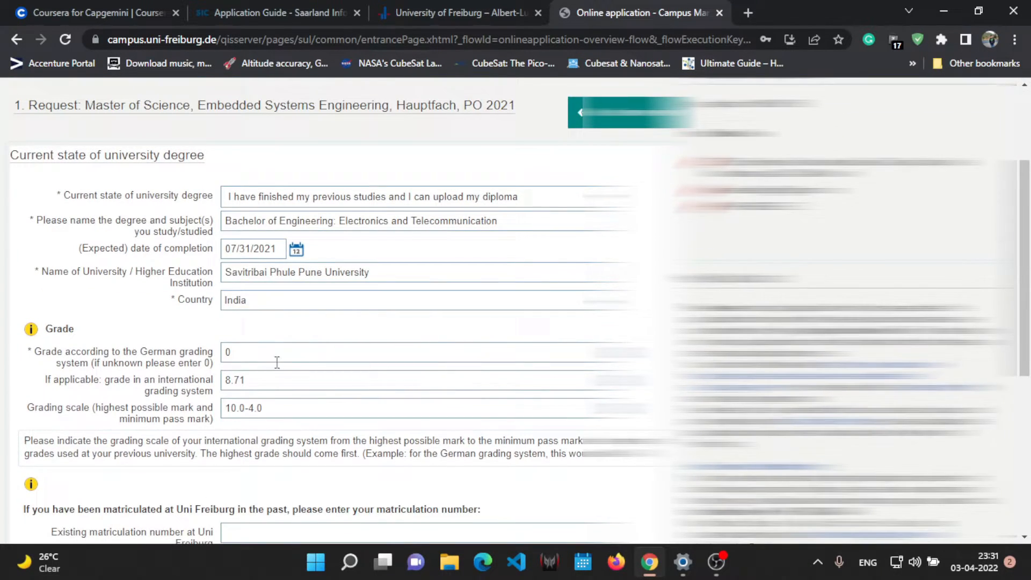
{"action": "scroll", "scroll_direction": "down", "scroll_amount": 3}
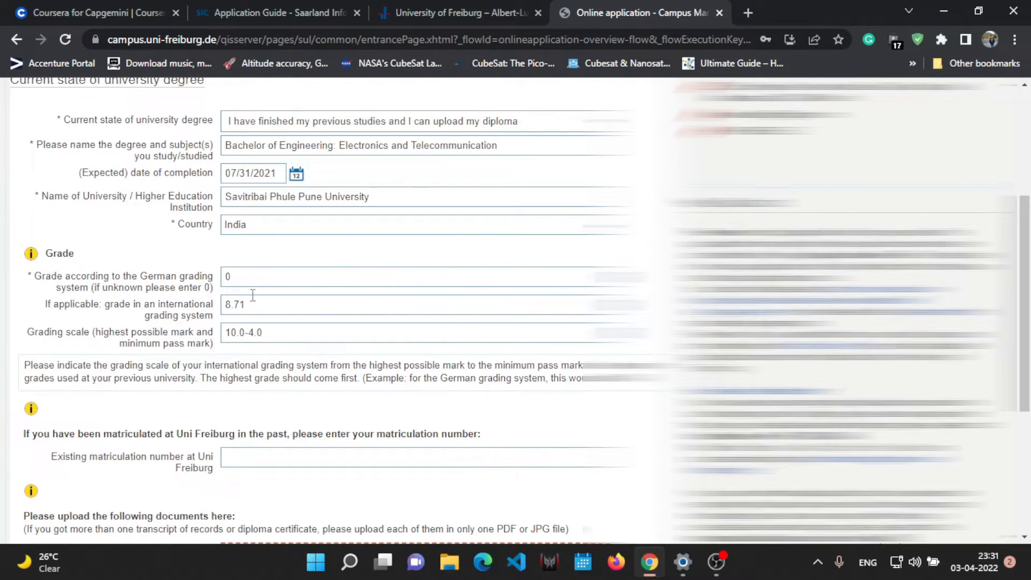
{"action": "scroll", "scroll_direction": "down", "scroll_amount": 3}
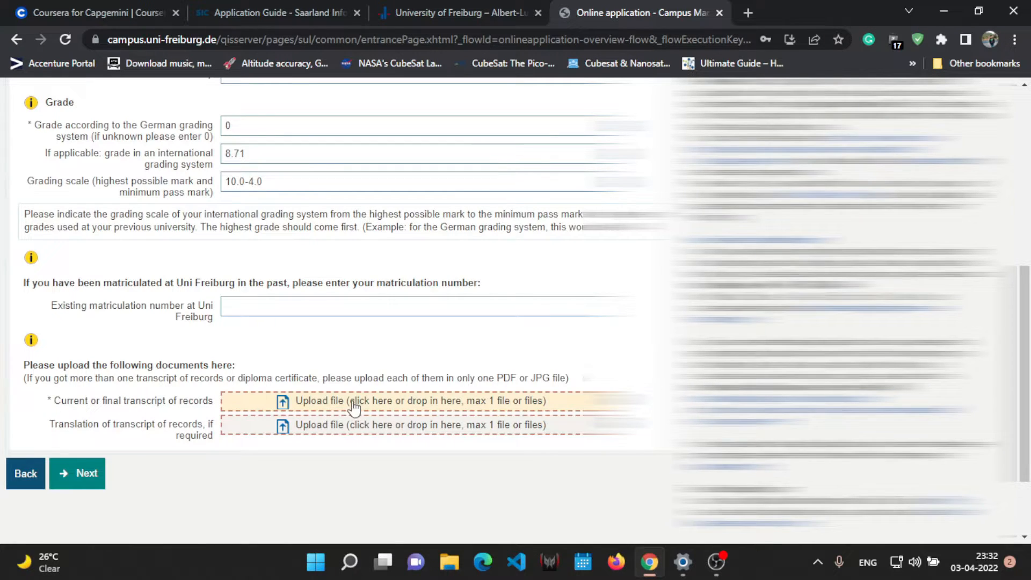
{"action": "left_click", "coordinate": [355, 400]}
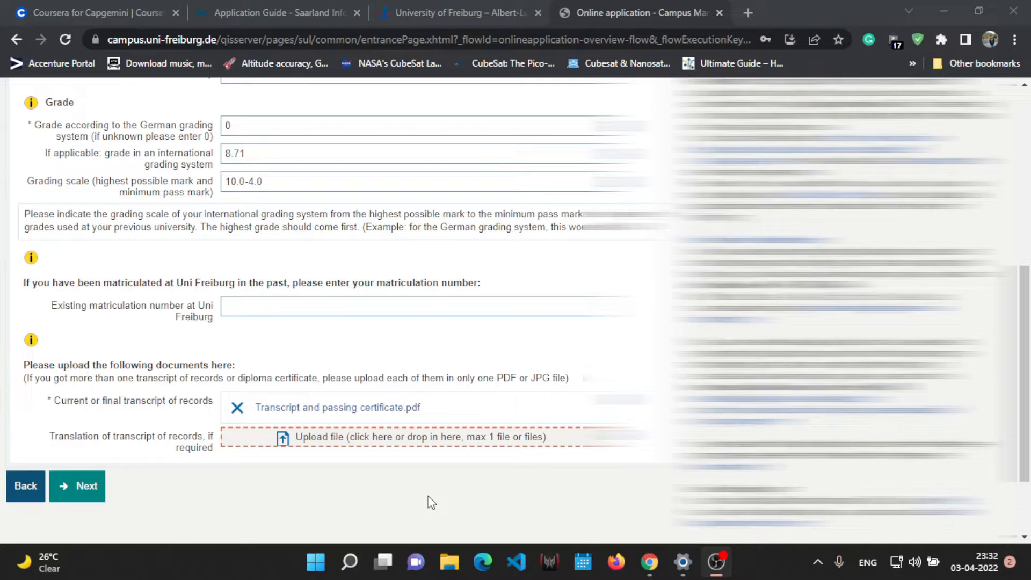
{"action": "mouse_move", "coordinate": [75, 491]}
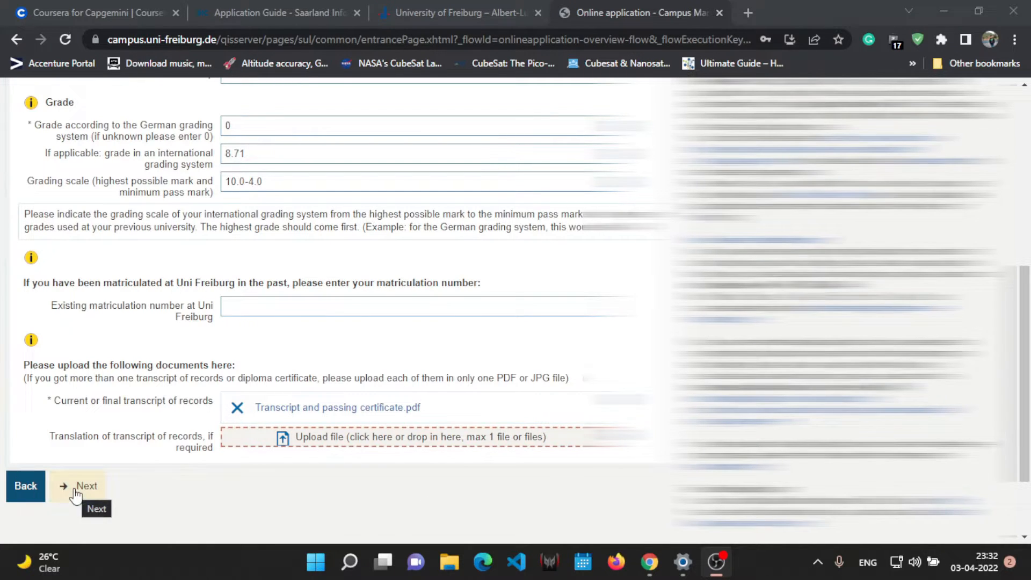
{"action": "left_click", "coordinate": [80, 486]}
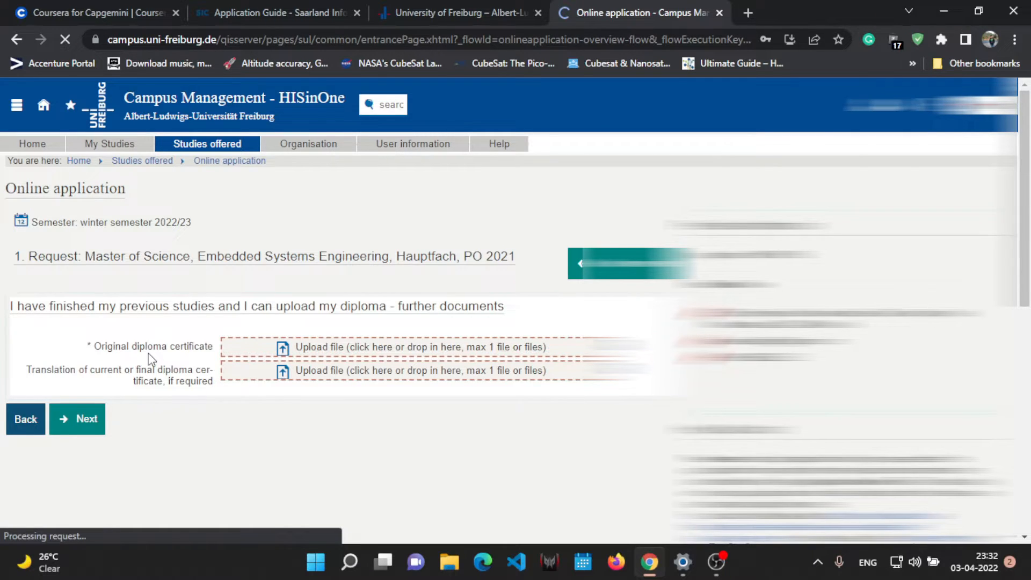
Attach Passing Certificate BE.pdf as the original diploma certificate and continue
{"action": "left_click", "coordinate": [411, 347]}
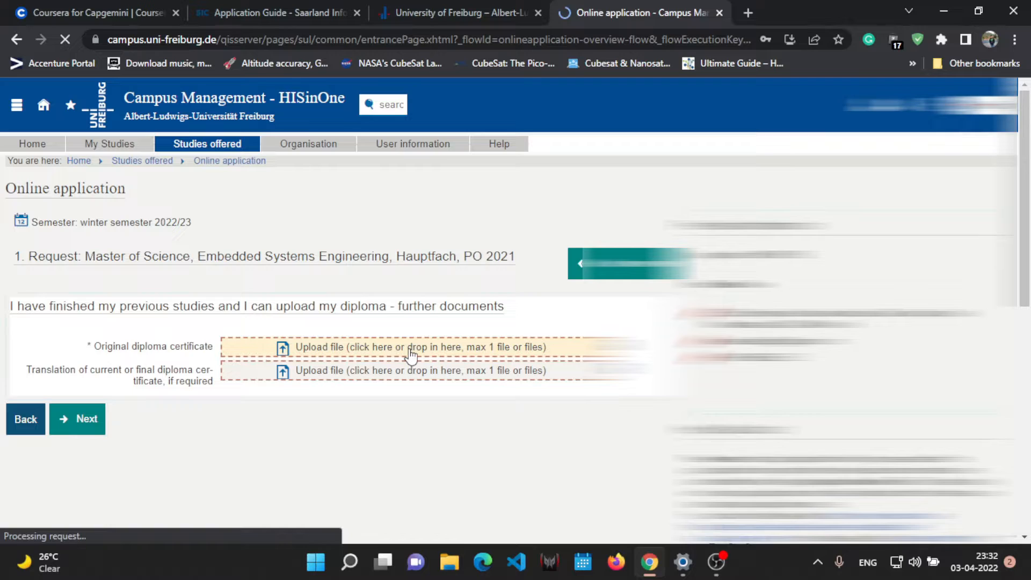
{"action": "left_click", "coordinate": [411, 346]}
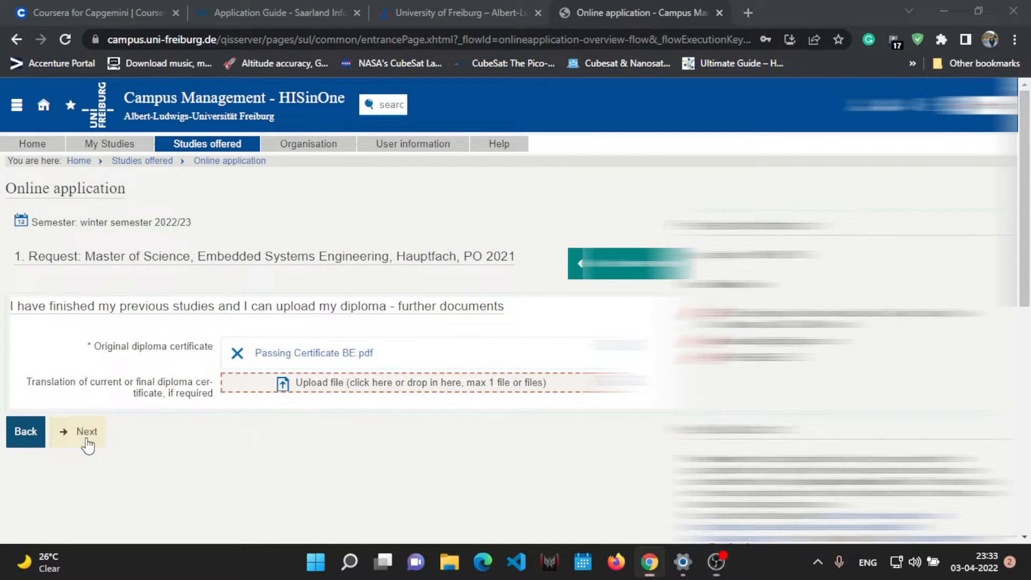
{"action": "left_click", "coordinate": [80, 432]}
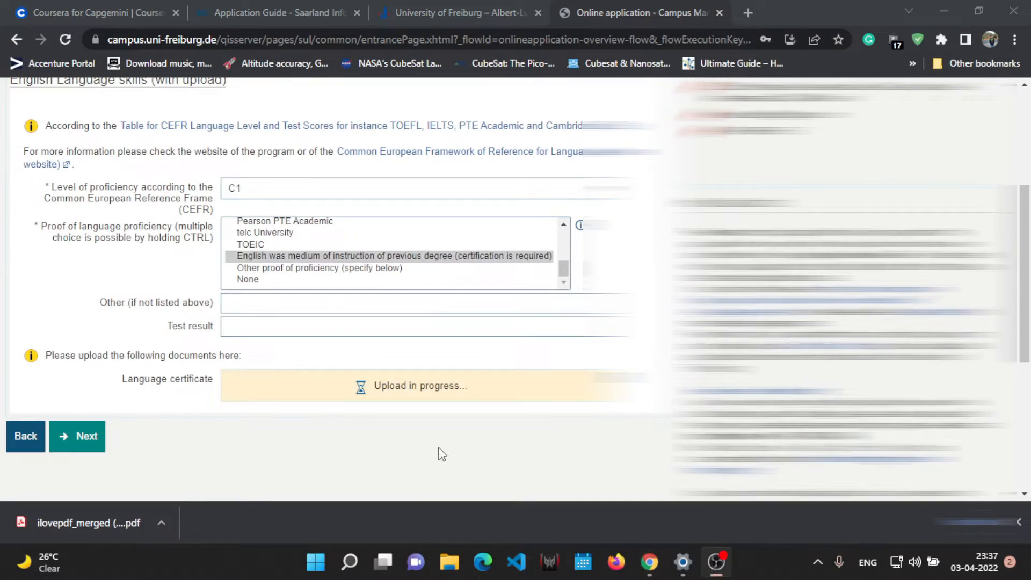
Record IELTS as other language proof with test result 6.5 and submit
{"action": "left_click", "coordinate": [393, 256]}
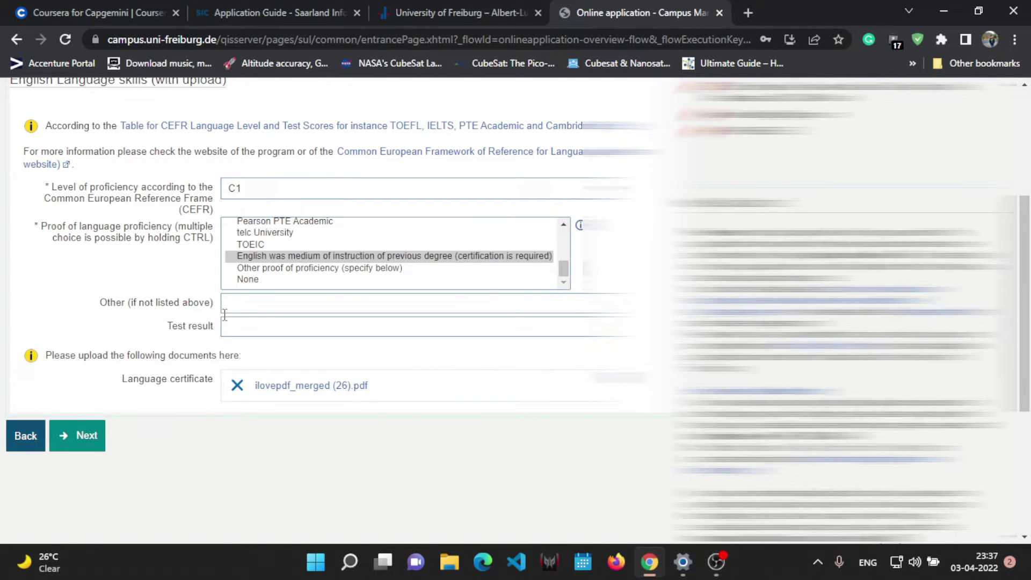
{"action": "left_click", "coordinate": [275, 310]}
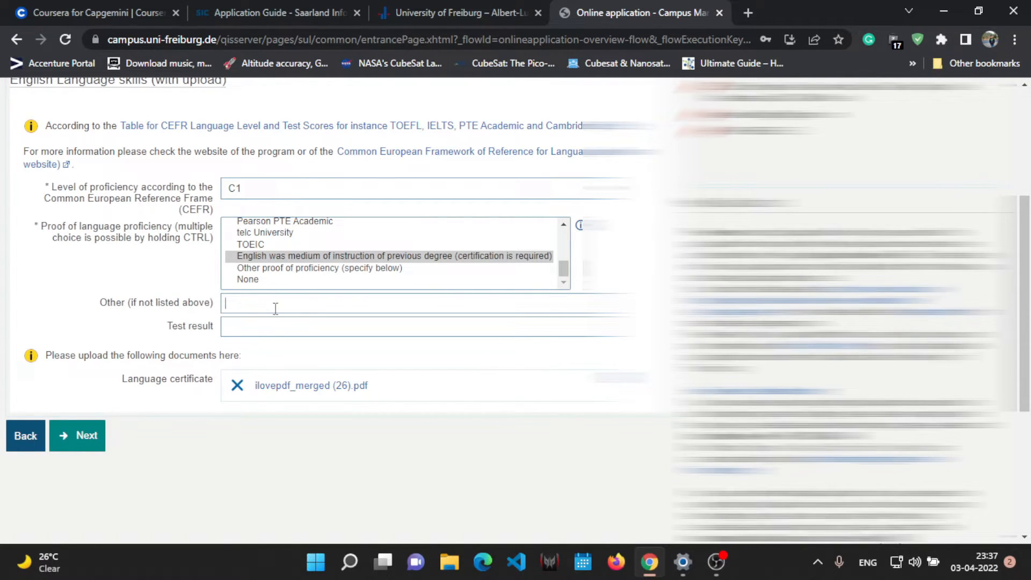
{"action": "type", "text": "IELTS"}
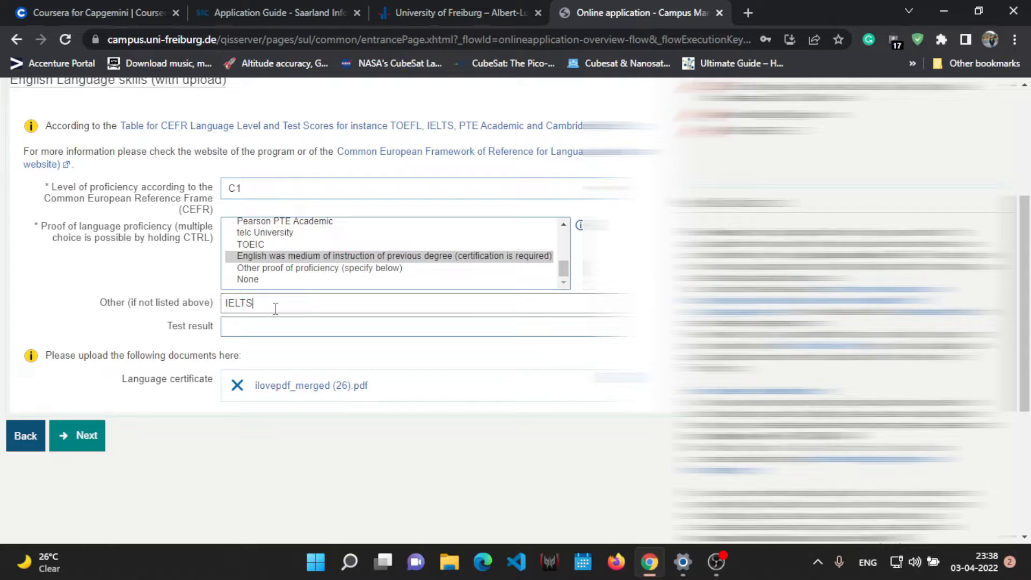
{"action": "left_click", "coordinate": [296, 327]}
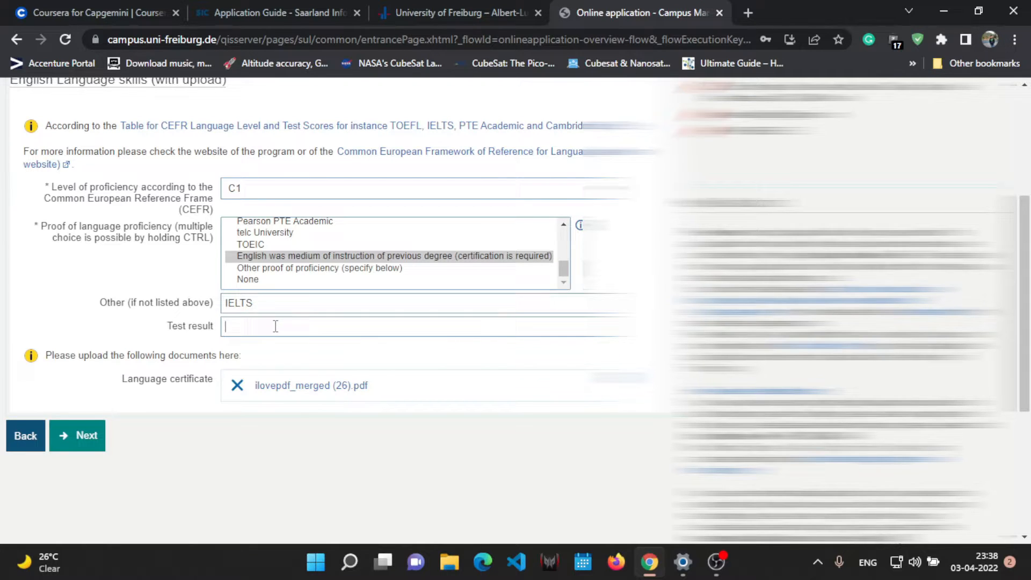
{"action": "type", "text": "6.5"}
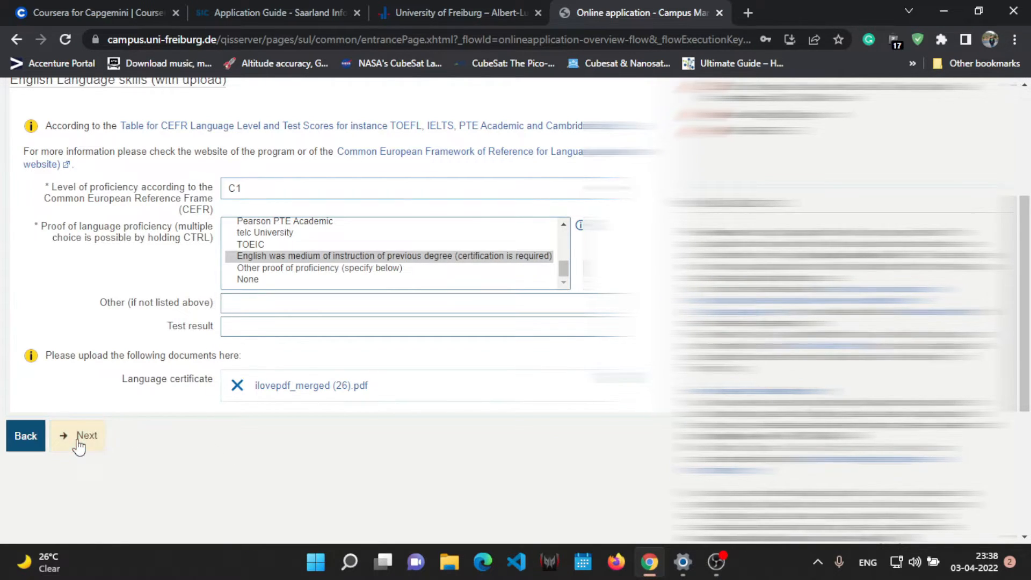
{"action": "left_click", "coordinate": [81, 436]}
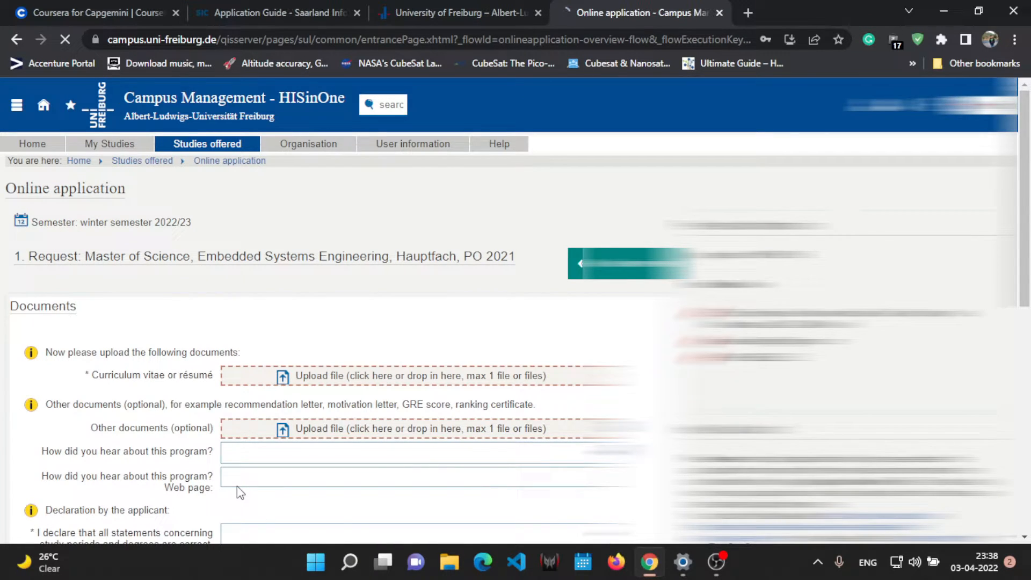
Choose University of Freiburg as program source, confirm the declaration, and open the confirmation PDF
{"action": "scroll", "scroll_direction": "down", "scroll_amount": 3}
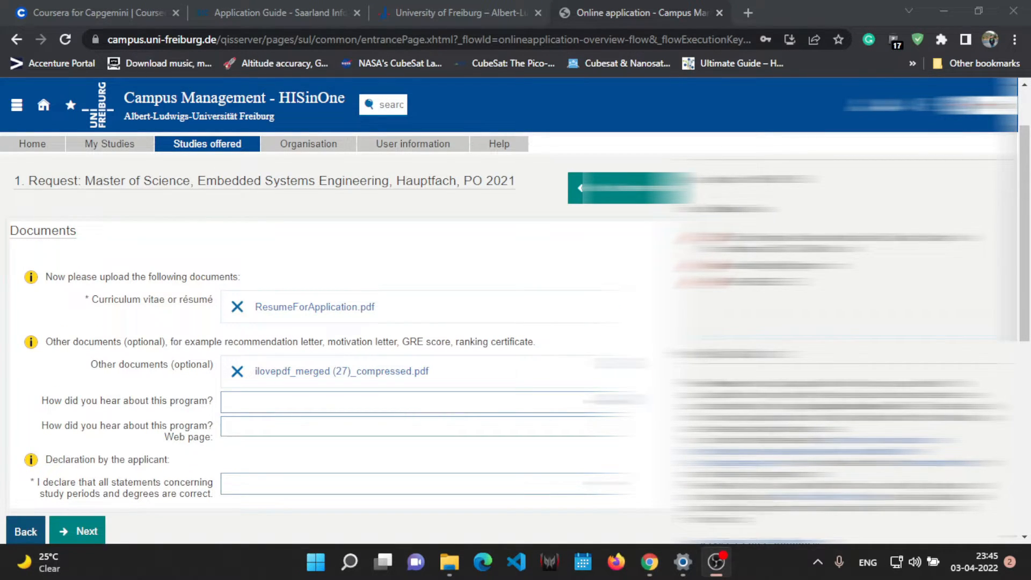
{"action": "scroll", "scroll_direction": "down", "scroll_amount": 3}
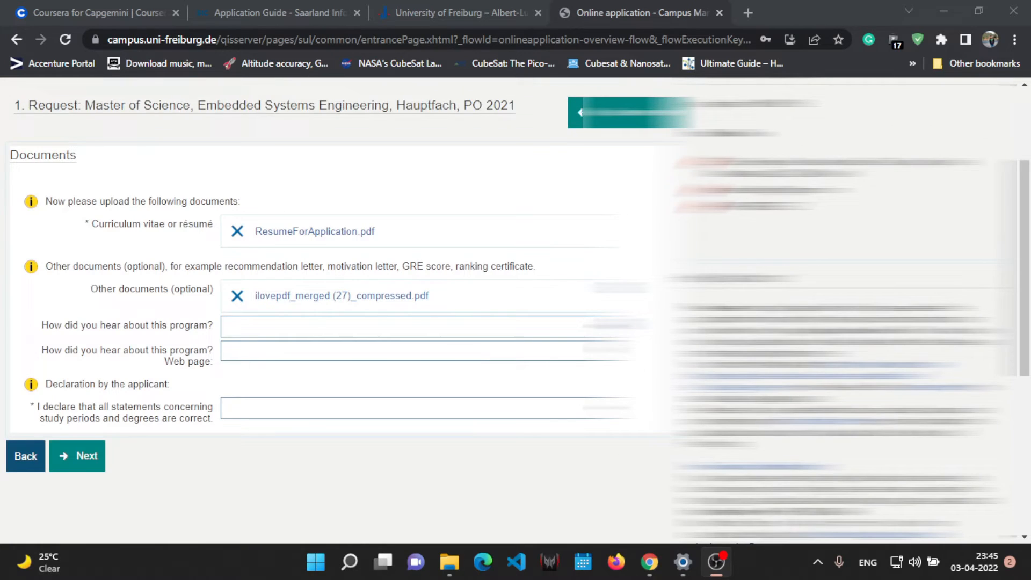
{"action": "left_click", "coordinate": [406, 334]}
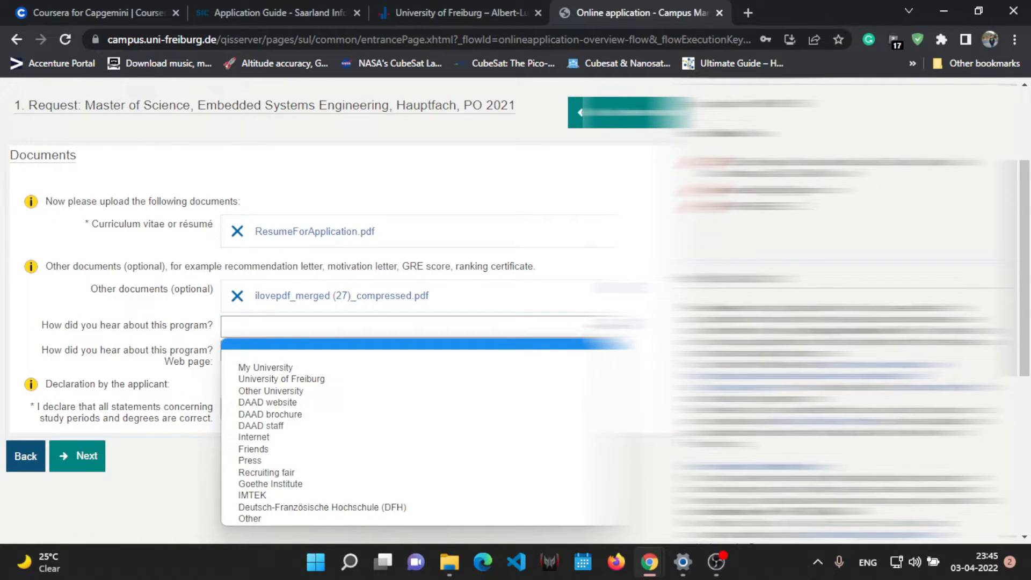
{"action": "left_click", "coordinate": [282, 379]}
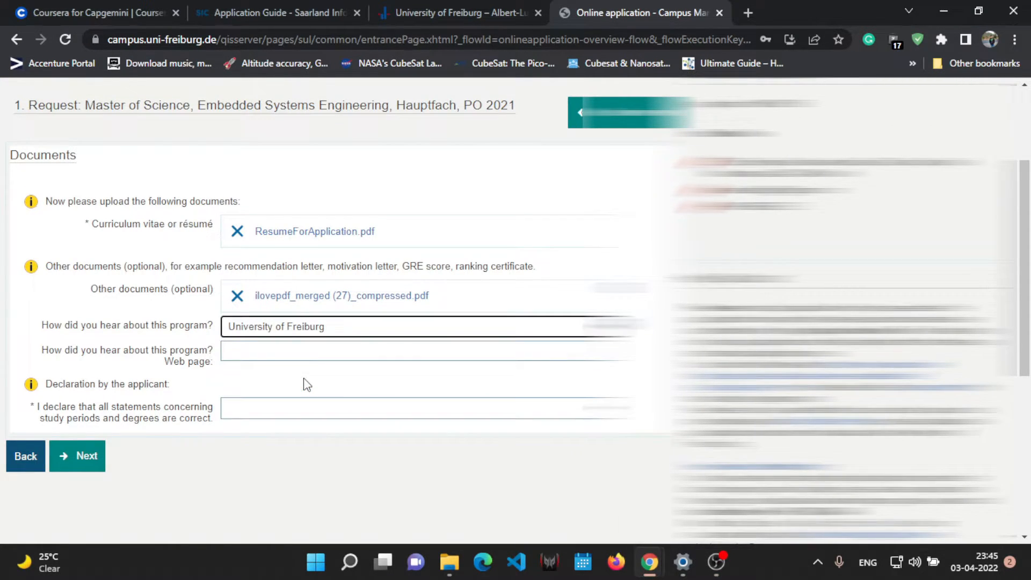
{"action": "left_click", "coordinate": [272, 354]}
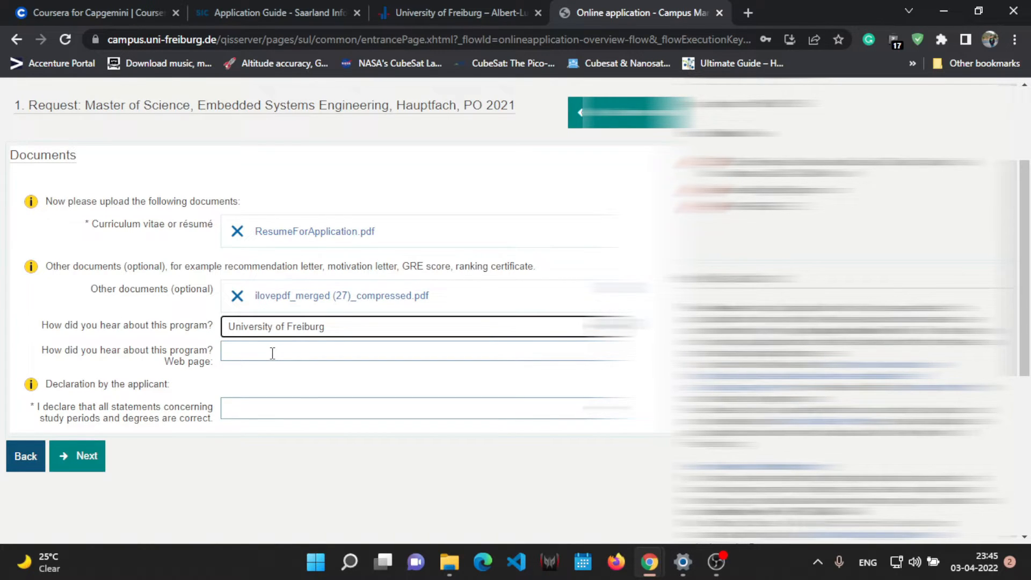
{"action": "left_click", "coordinate": [77, 456]}
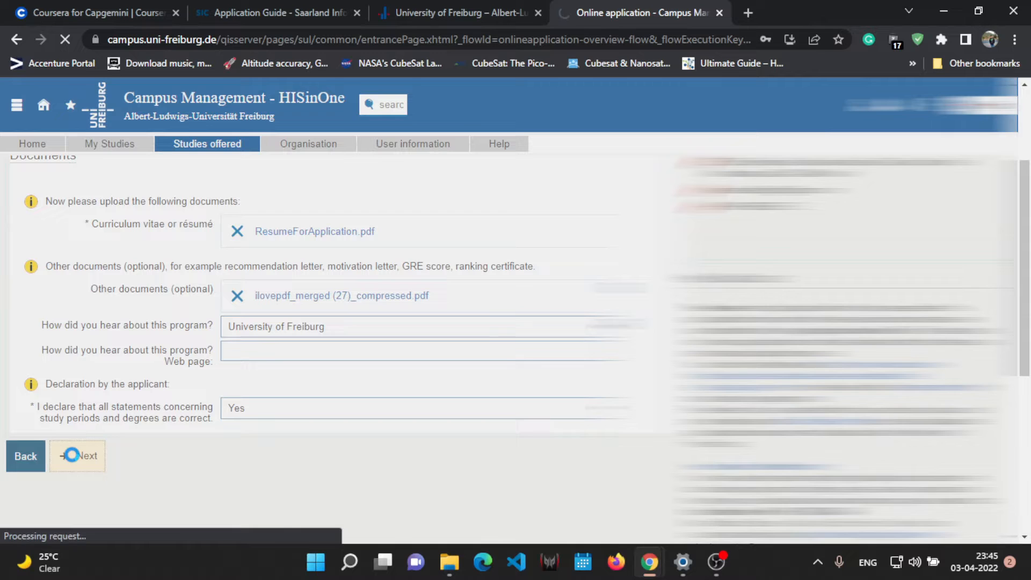
{"action": "left_click", "coordinate": [77, 456]}
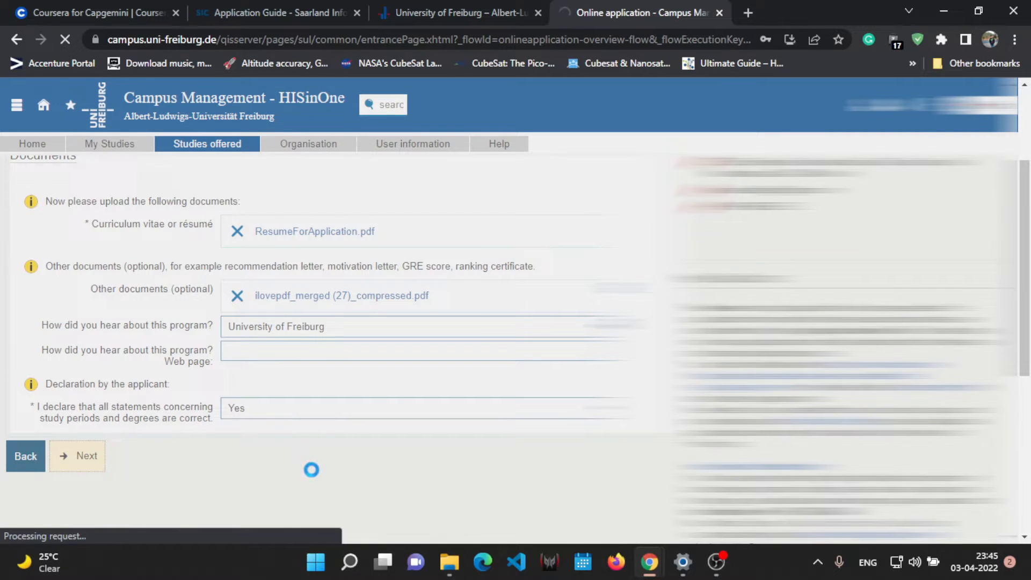
{"action": "left_click", "coordinate": [77, 456]}
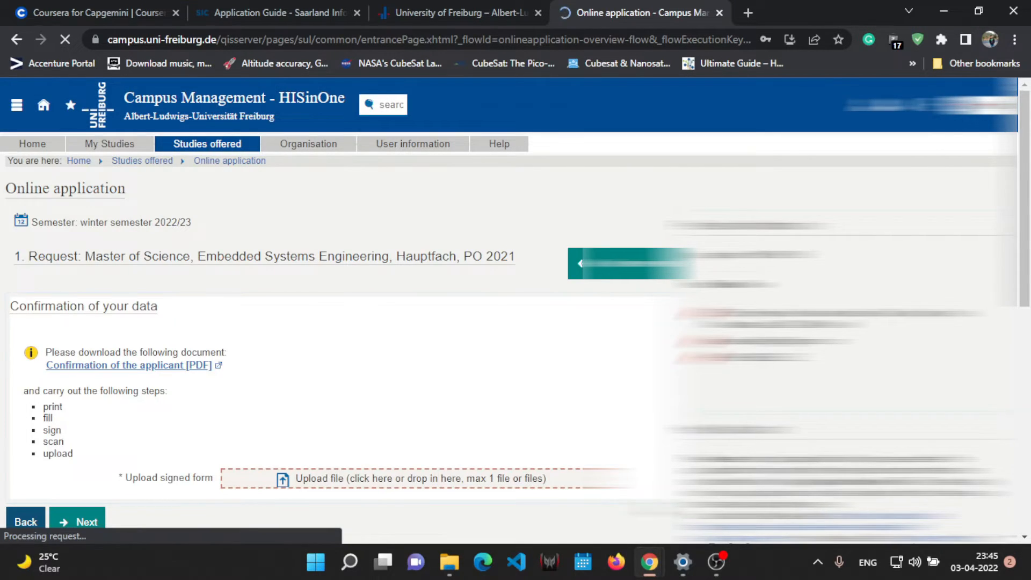
{"action": "mouse_move", "coordinate": [140, 371]}
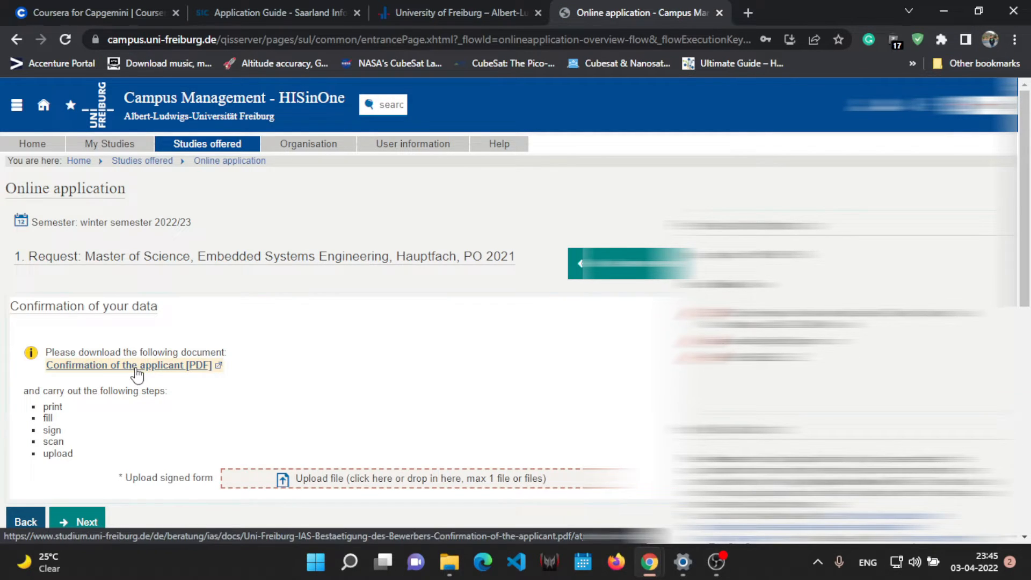
{"action": "left_click", "coordinate": [122, 365]}
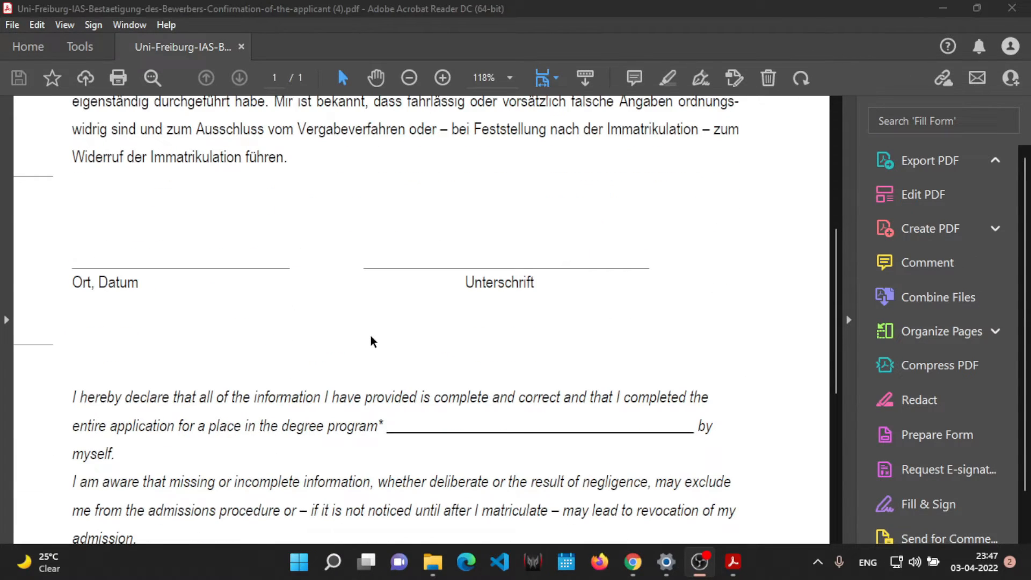
Fill the confirmation form with Embedded Systems Engineering, place, date and your signature
{"action": "scroll", "scroll_direction": "down", "scroll_amount": 3}
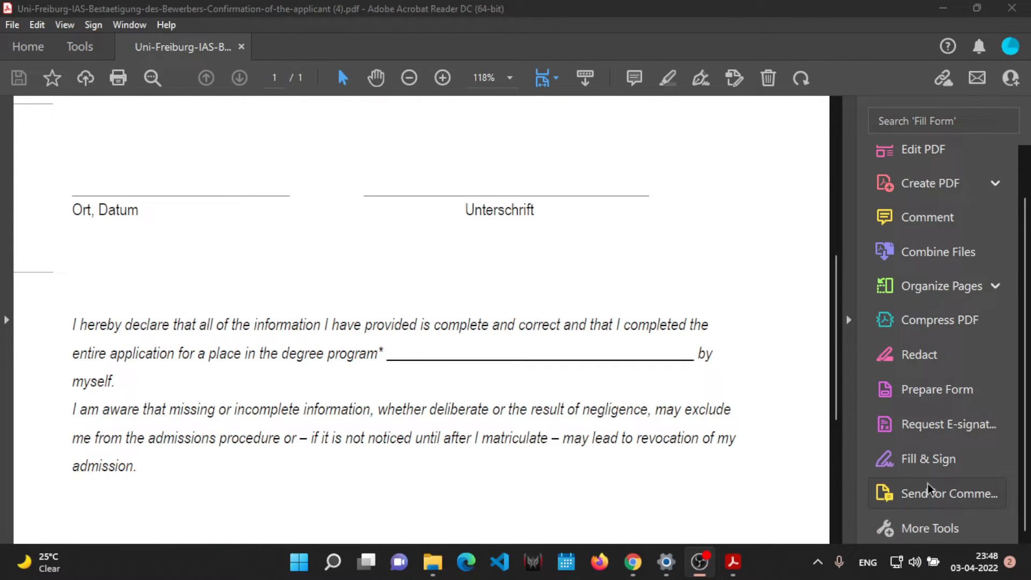
{"action": "mouse_move", "coordinate": [935, 469]}
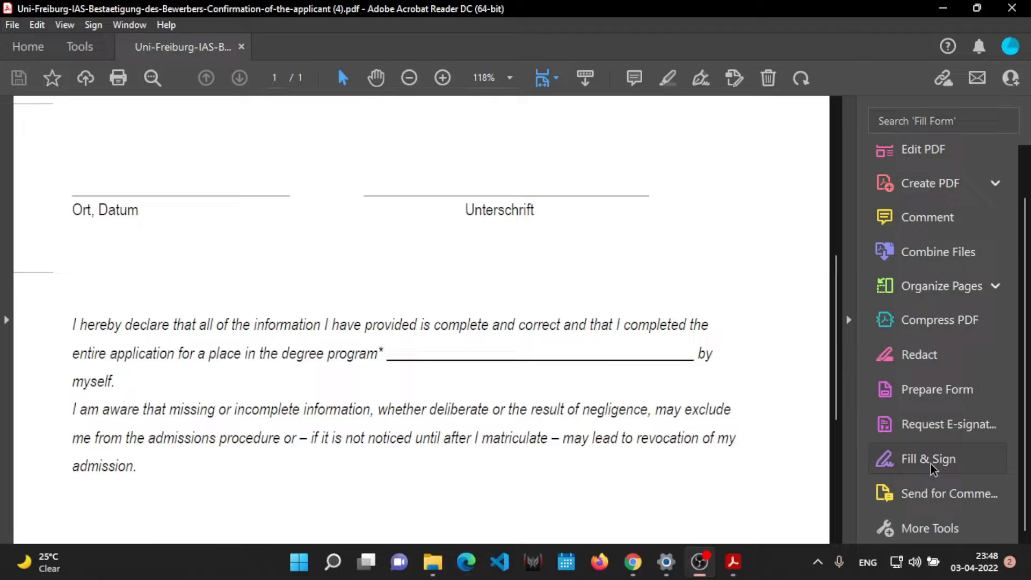
{"action": "left_click", "coordinate": [930, 459]}
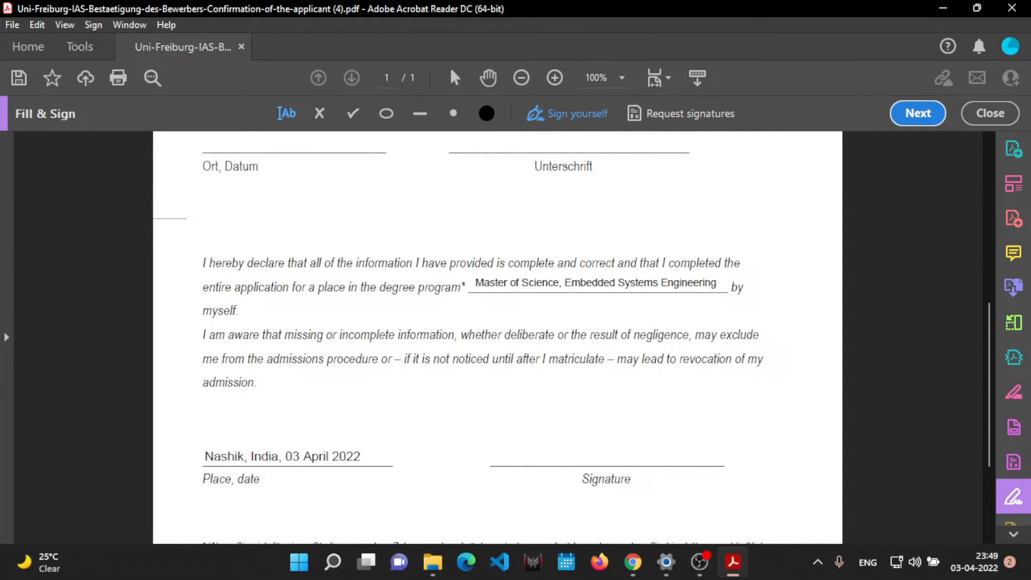
{"action": "left_click", "coordinate": [606, 476]}
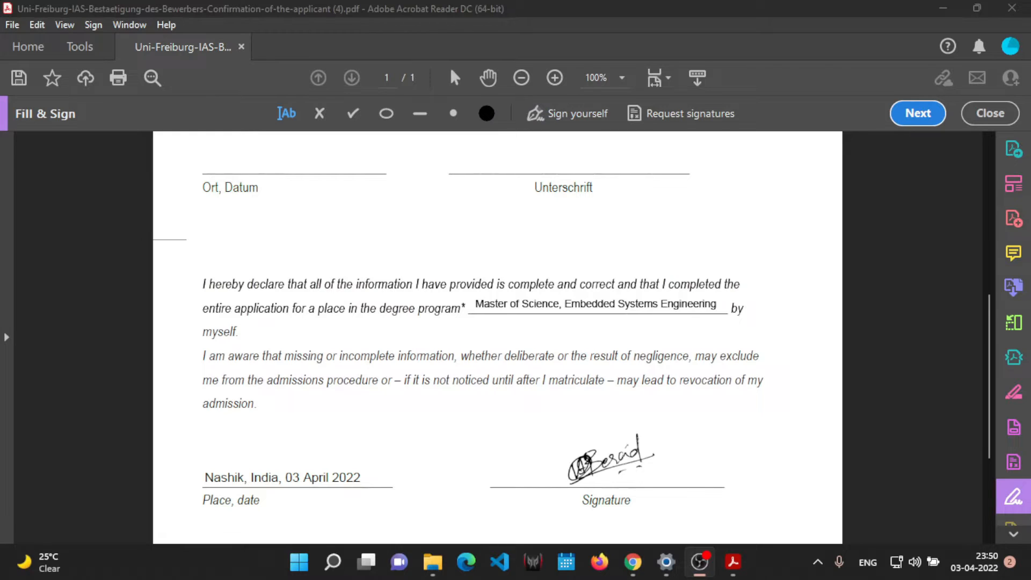
{"action": "scroll", "scroll_direction": "up", "scroll_amount": 3}
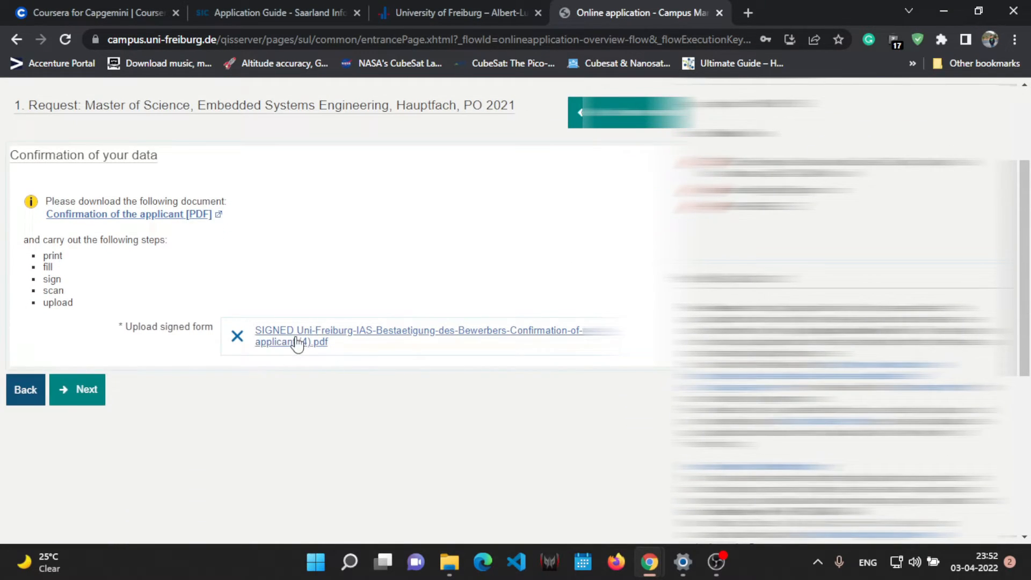
Advance from the upload page to the application overview for review
{"action": "left_click", "coordinate": [78, 390]}
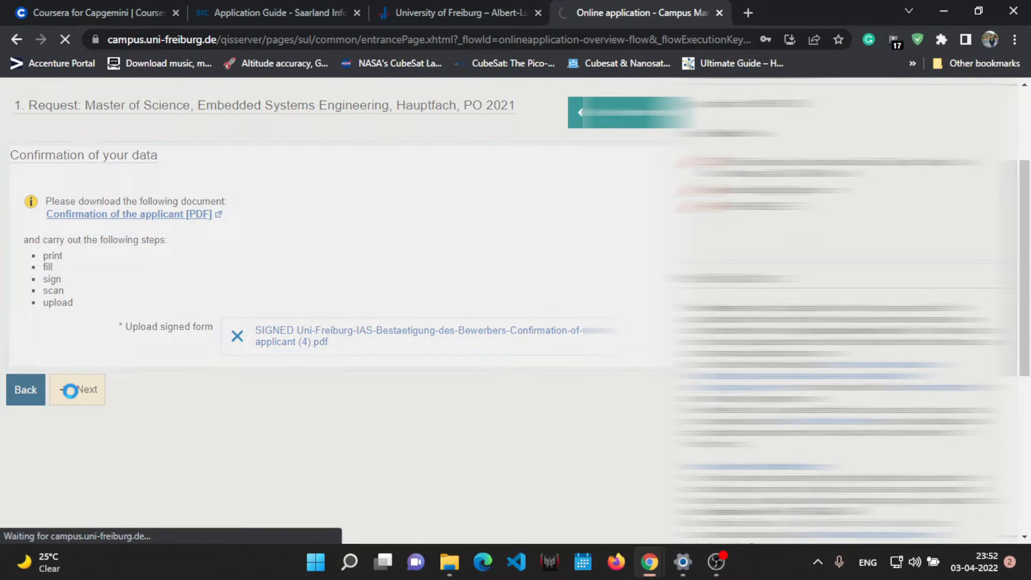
{"action": "left_click", "coordinate": [77, 389]}
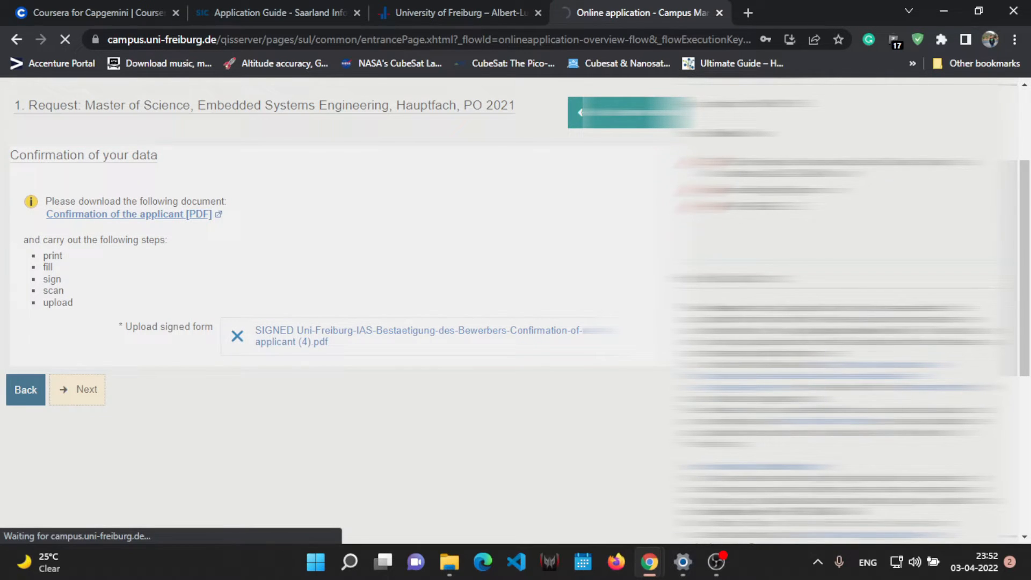
{"action": "left_click", "coordinate": [77, 389]}
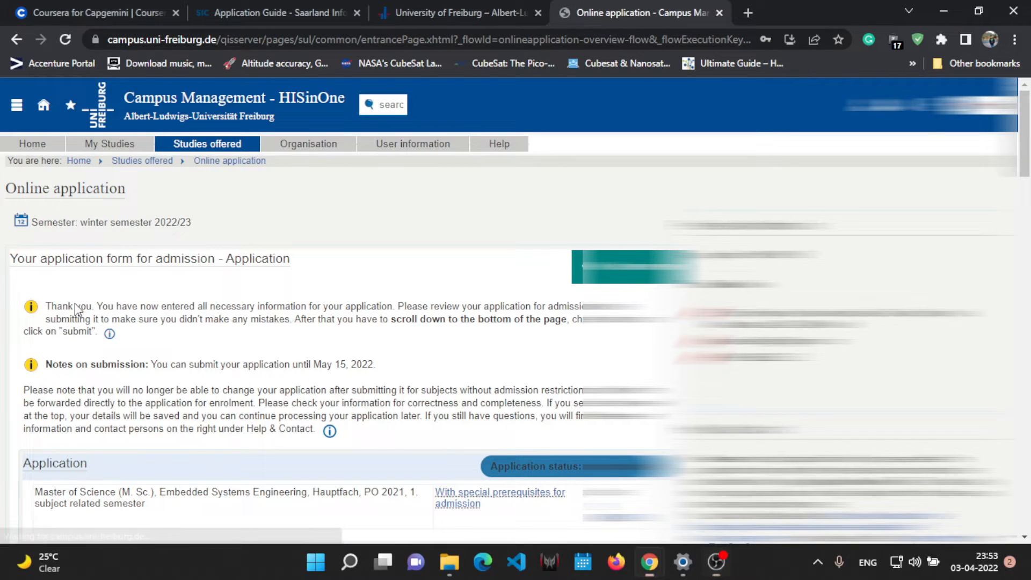
Scroll through the application summary down to 'Confirm statements and submit application form'
{"action": "left_click_drag", "start_coordinate": [47, 305], "coordinate": [289, 306]}
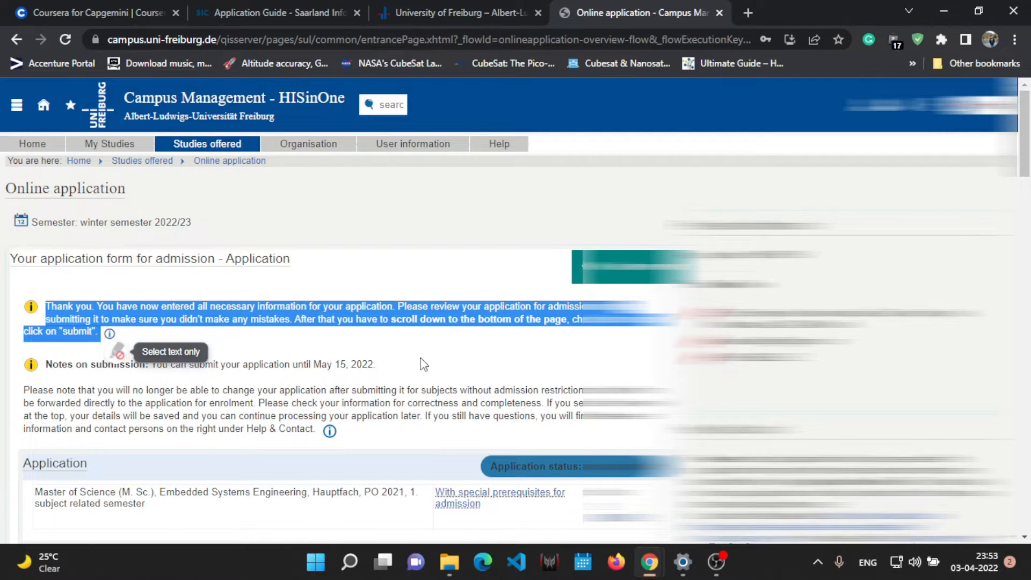
{"action": "scroll", "scroll_direction": "down", "scroll_amount": 3}
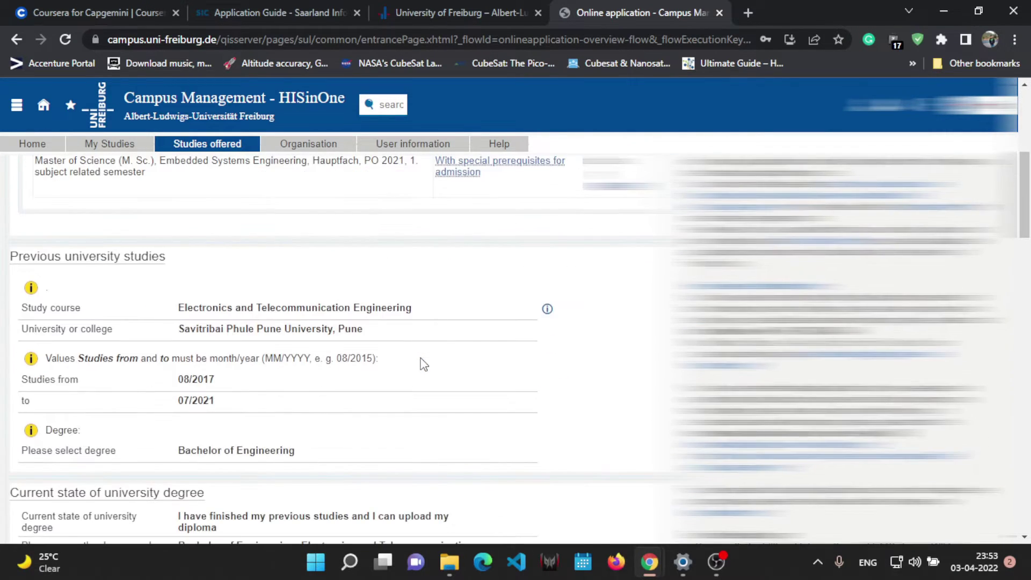
{"action": "scroll", "scroll_direction": "down", "scroll_amount": 3}
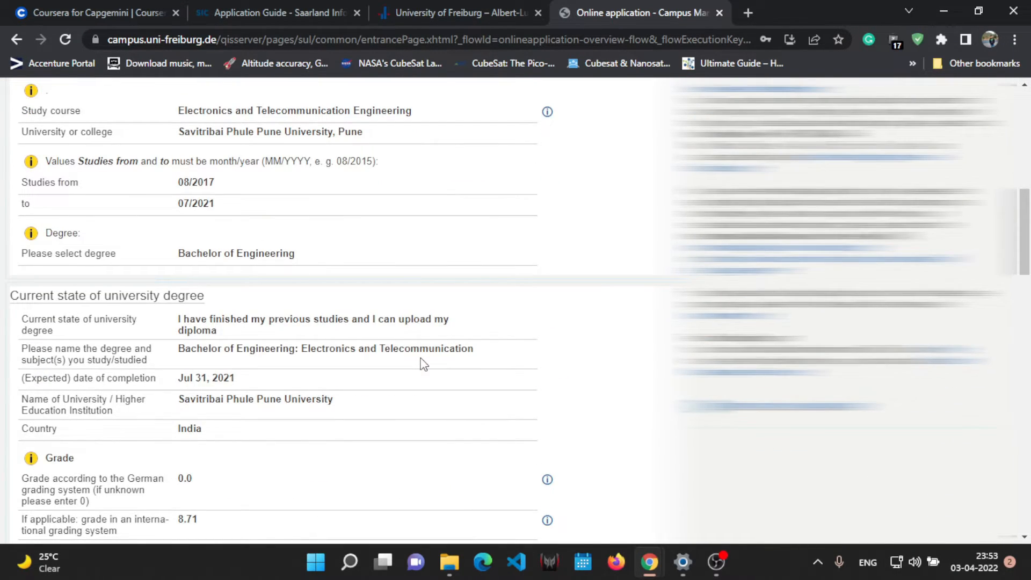
{"action": "scroll", "scroll_direction": "down", "scroll_amount": 3}
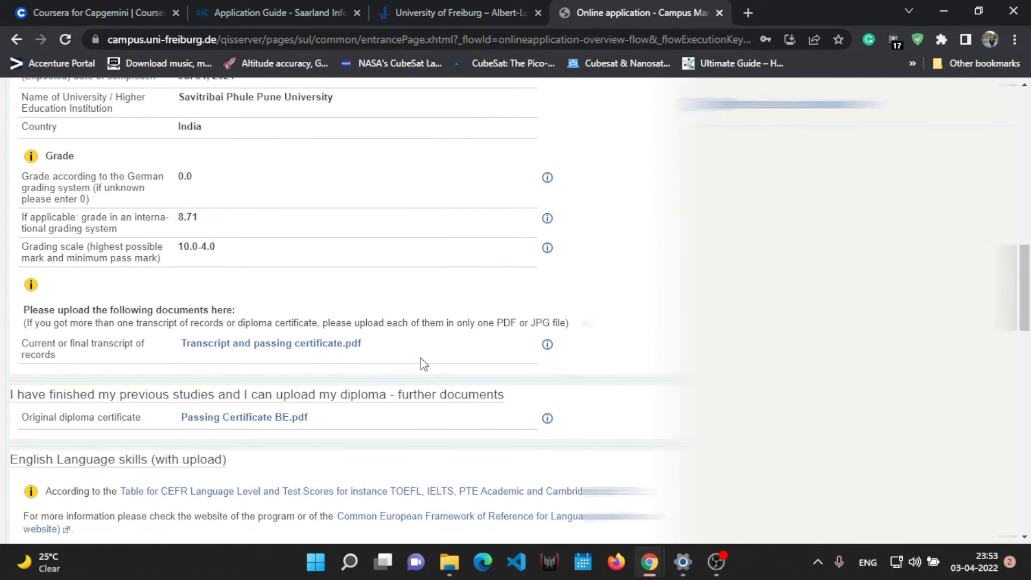
{"action": "scroll", "scroll_direction": "down", "scroll_amount": 3}
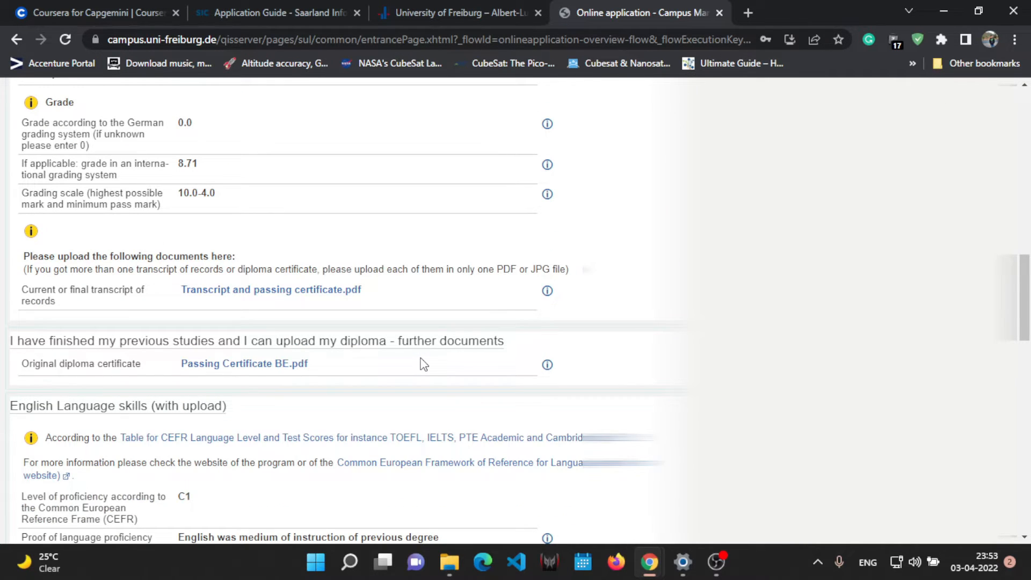
{"action": "scroll", "scroll_direction": "down", "scroll_amount": 3}
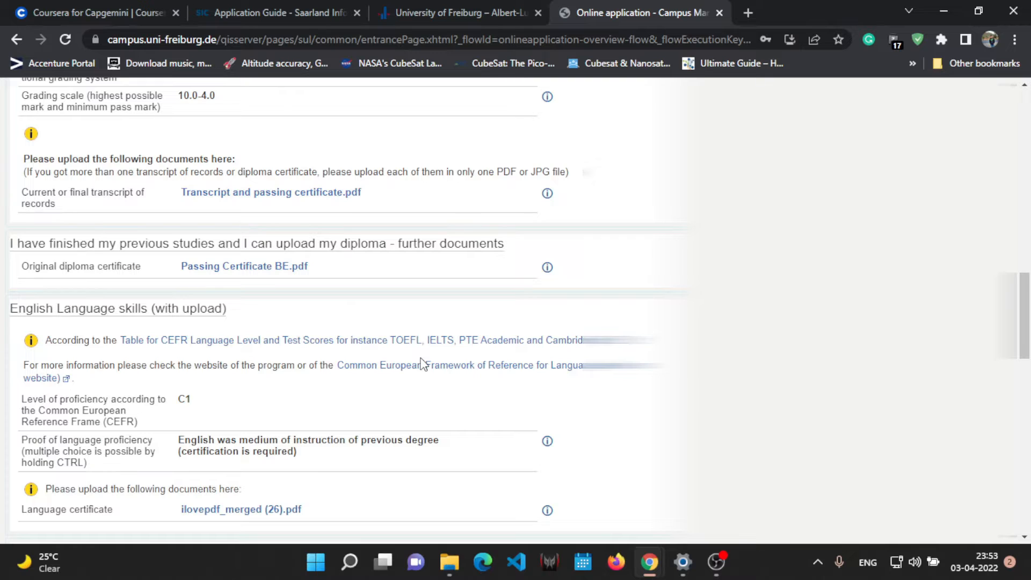
{"action": "scroll", "scroll_direction": "down", "scroll_amount": 3}
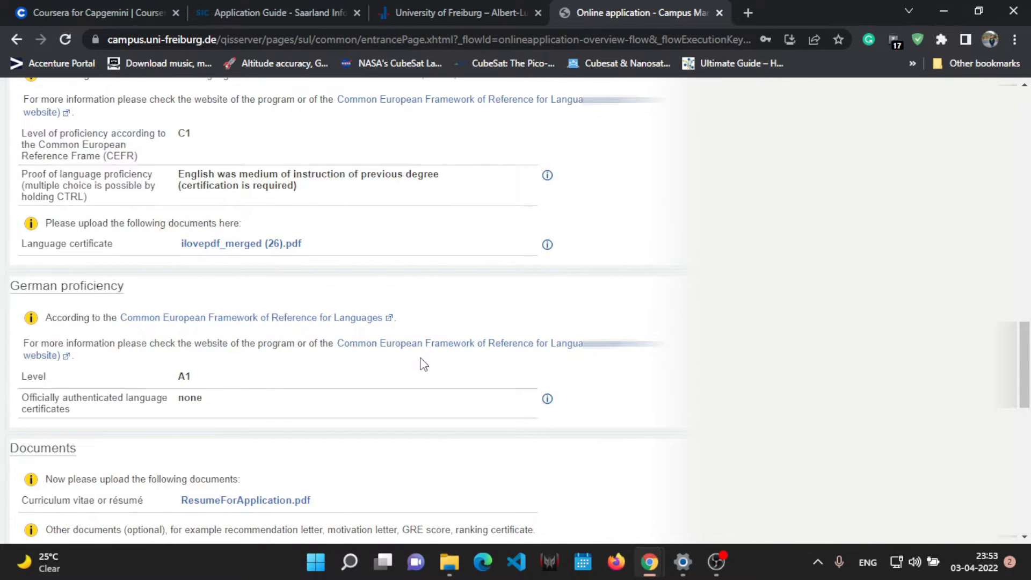
{"action": "scroll", "scroll_direction": "down", "scroll_amount": 3}
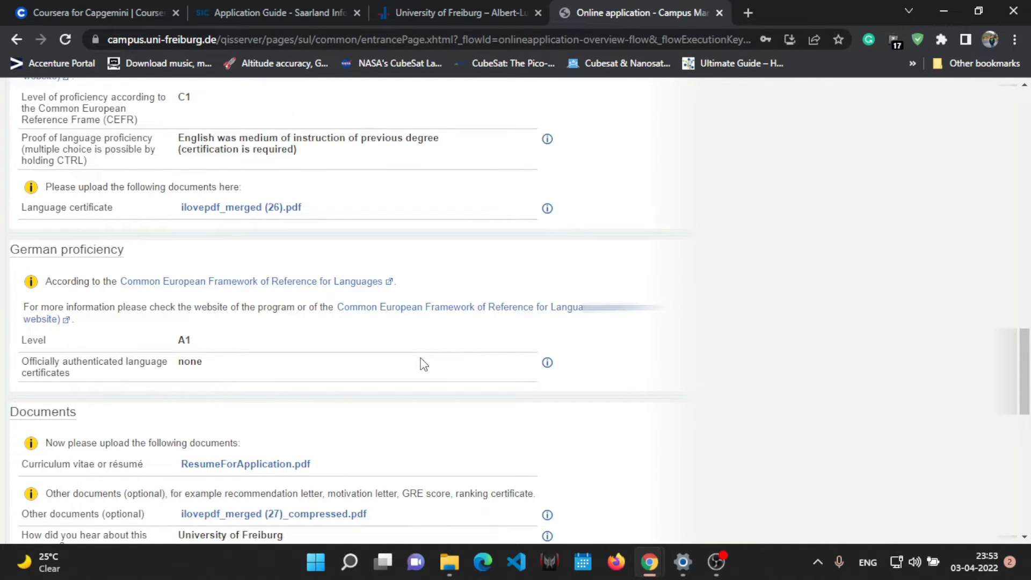
{"action": "scroll", "scroll_direction": "down", "scroll_amount": 3}
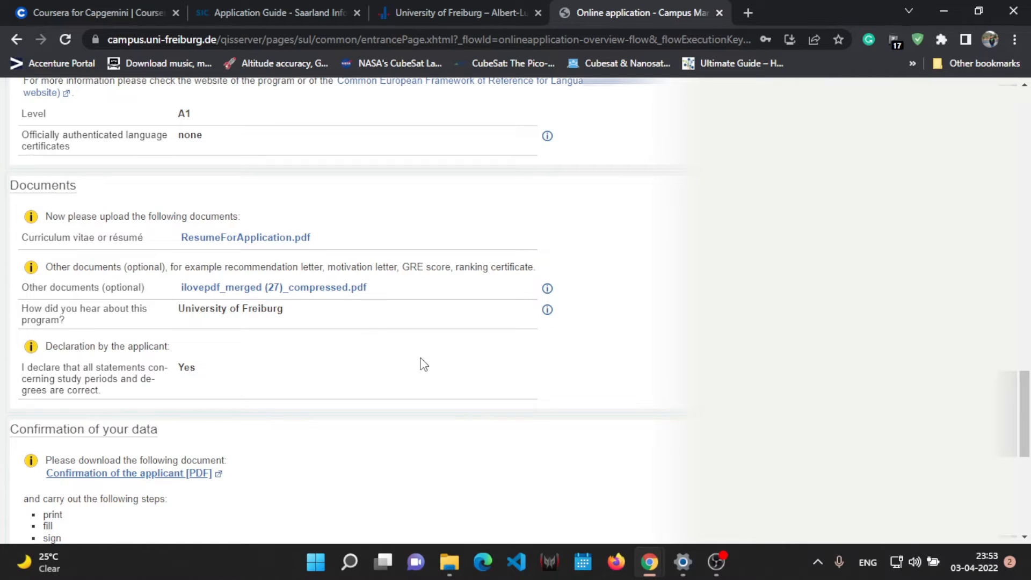
{"action": "scroll", "scroll_direction": "down", "scroll_amount": 3}
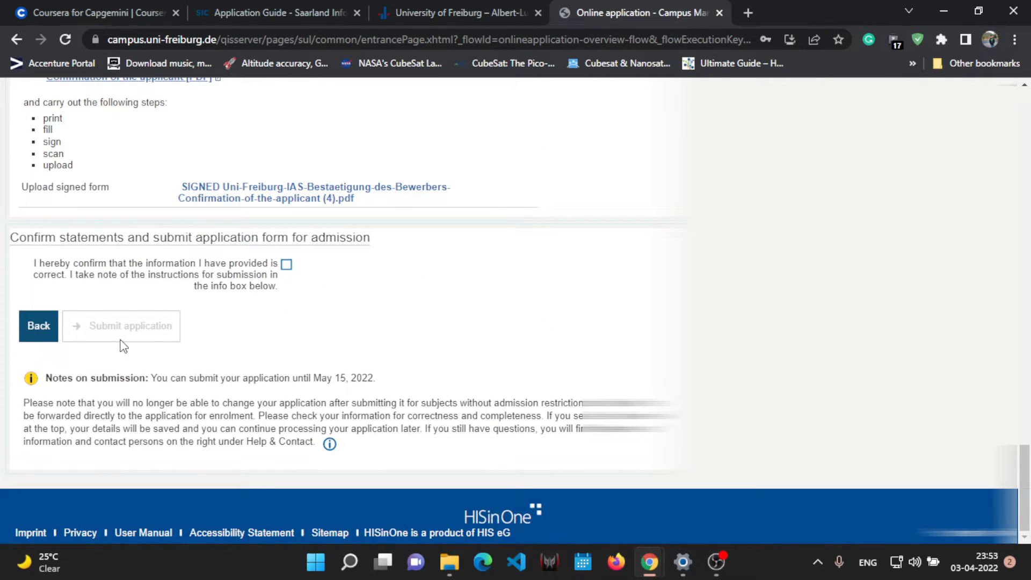
Confirm the information is correct and submit the Embedded Systems Engineering application
{"action": "left_click", "coordinate": [285, 264]}
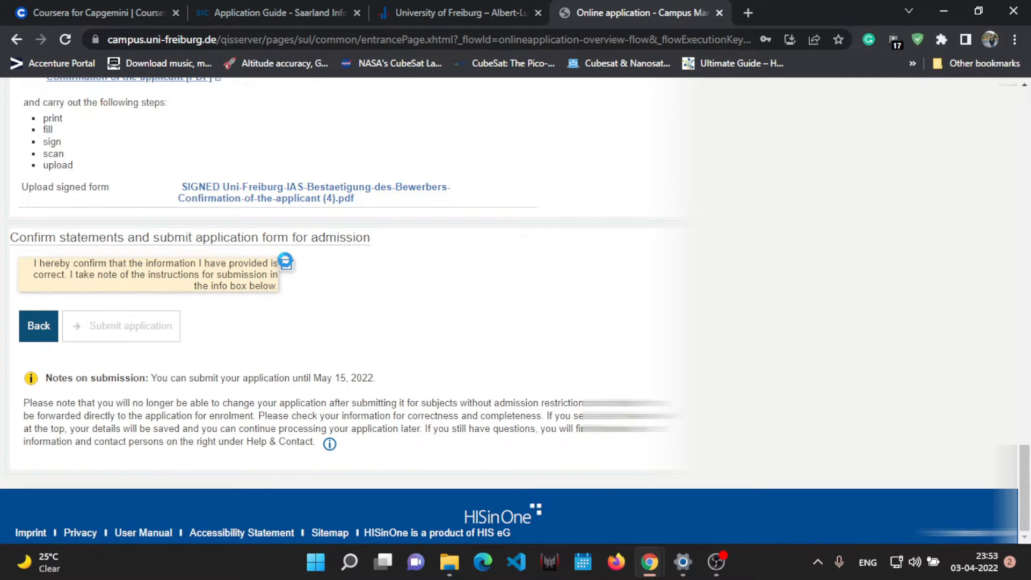
{"action": "left_click", "coordinate": [287, 265]}
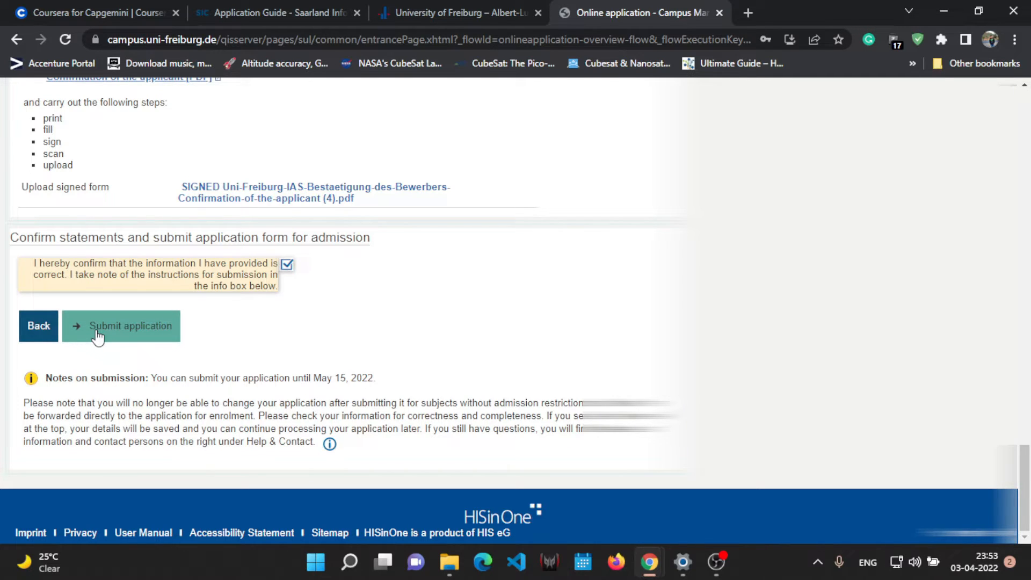
{"action": "left_click", "coordinate": [130, 326]}
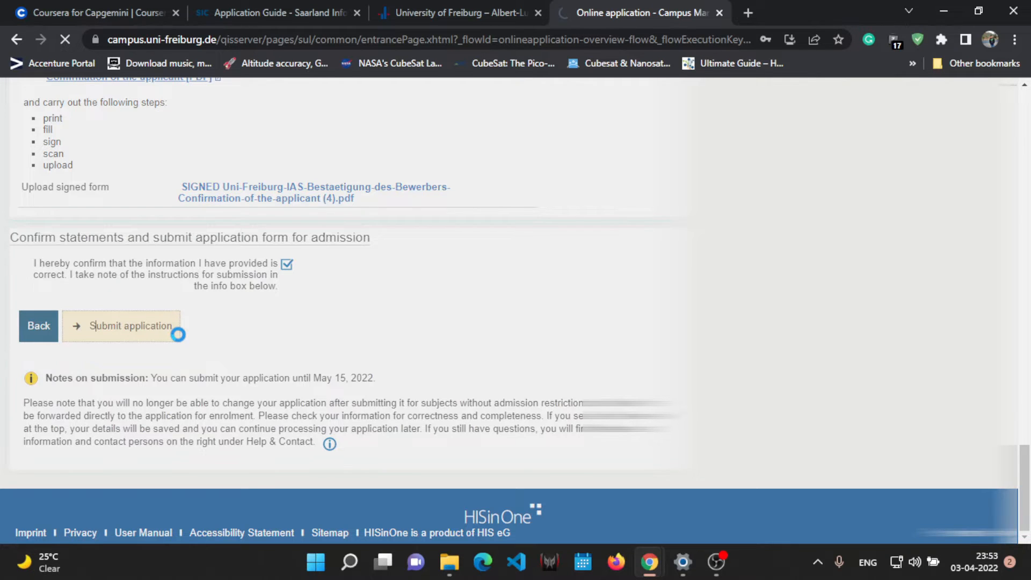
{"action": "left_click", "coordinate": [129, 326]}
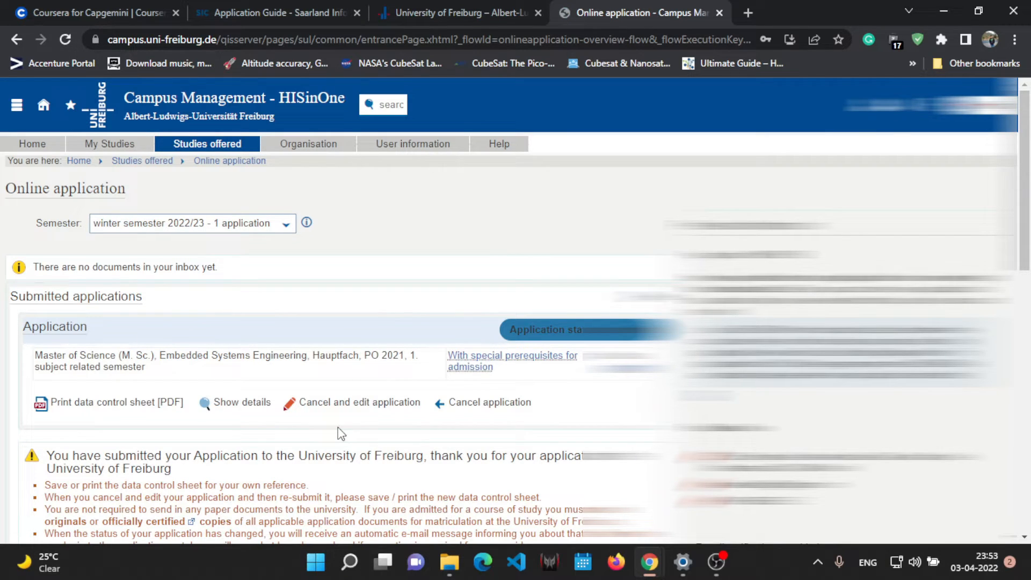
{"action": "scroll", "scroll_direction": "down", "scroll_amount": 3}
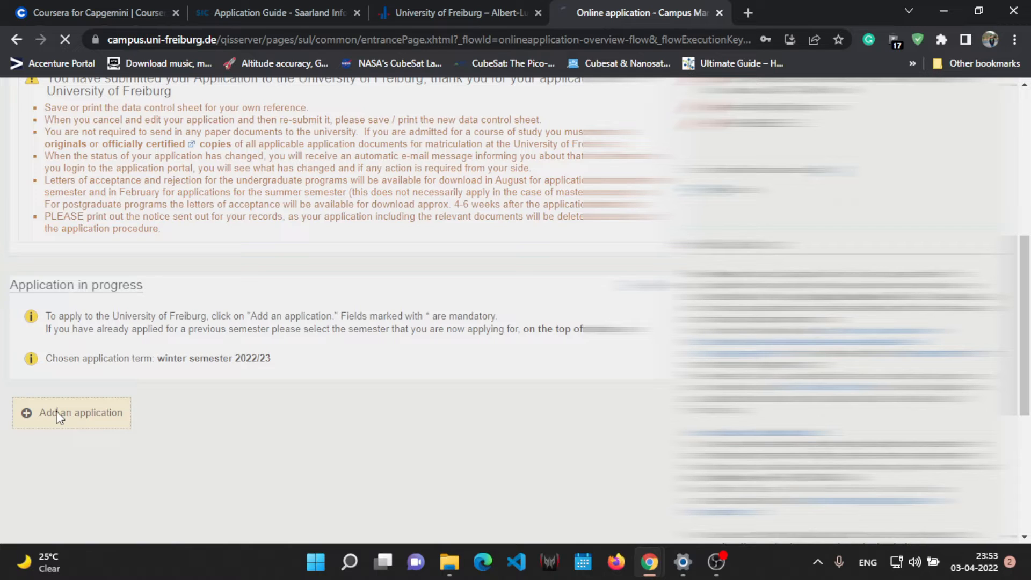
Start a new application with Master of Science degree and Major
{"action": "left_click", "coordinate": [72, 413]}
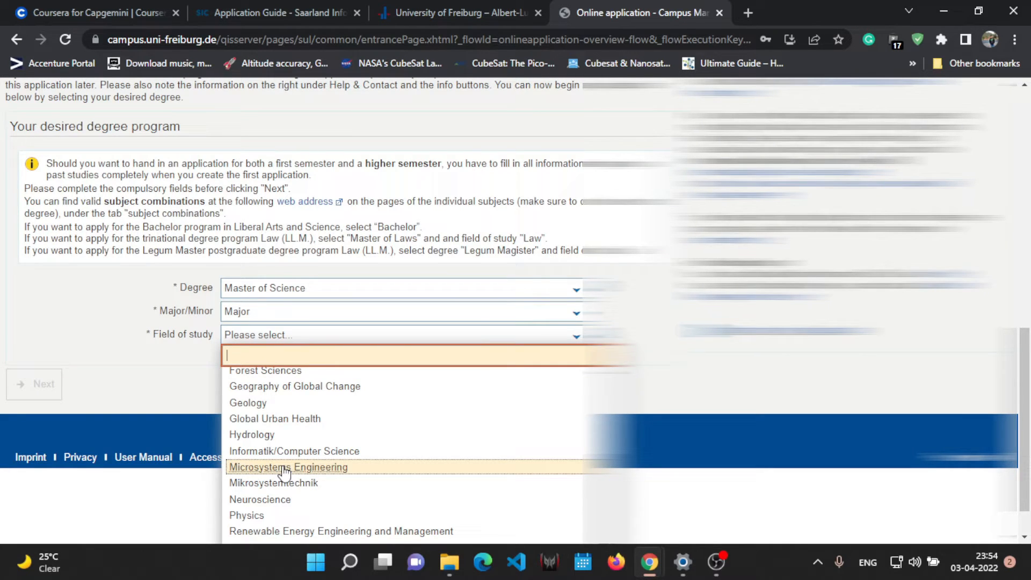
{"action": "scroll", "scroll_direction": "down", "scroll_amount": 3}
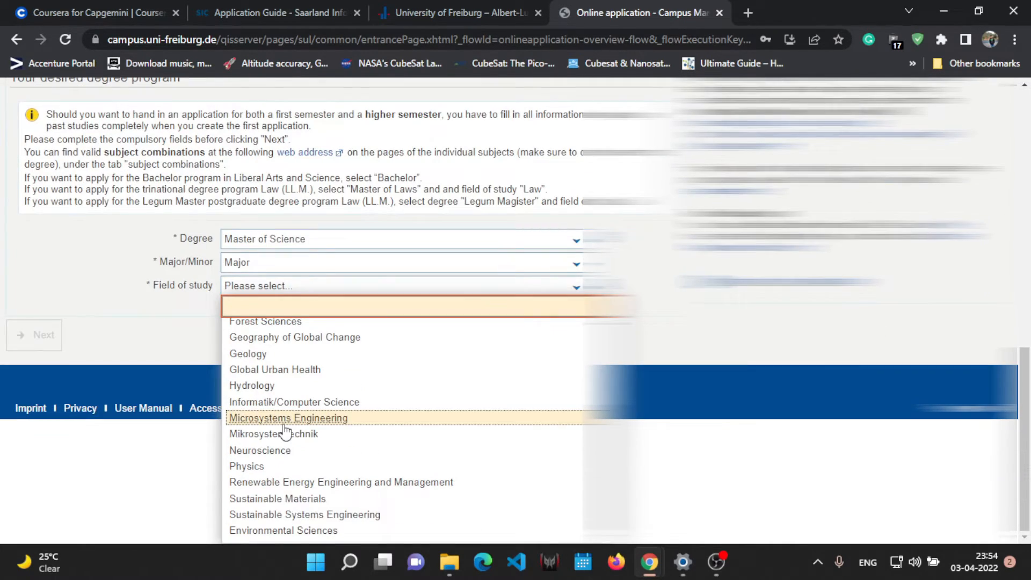